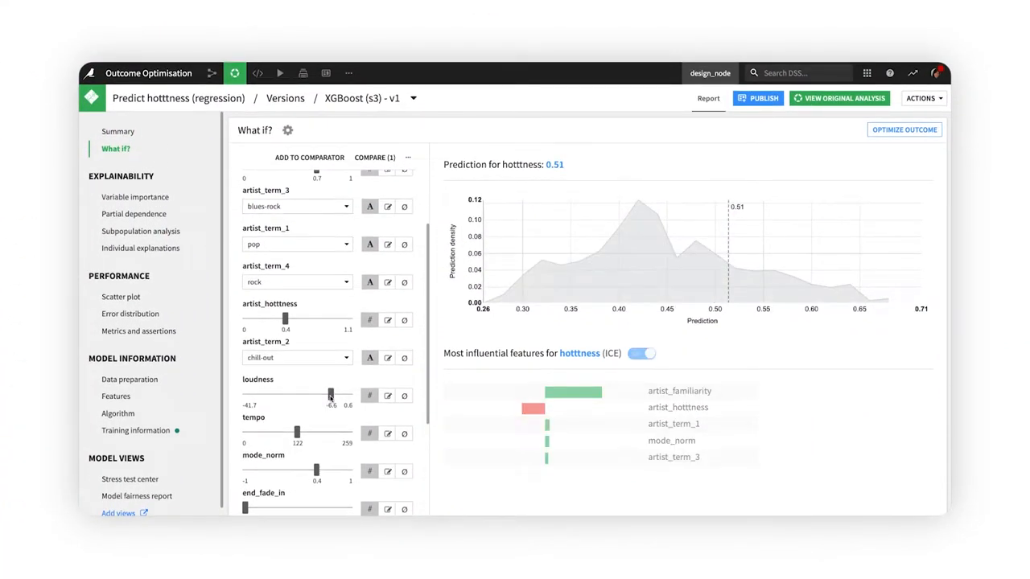
Show the generated sample table from the MAX hotttness search, predictions around 0.63–0.66.
{"action": "scroll", "scroll_direction": "down", "scroll_amount": 3}
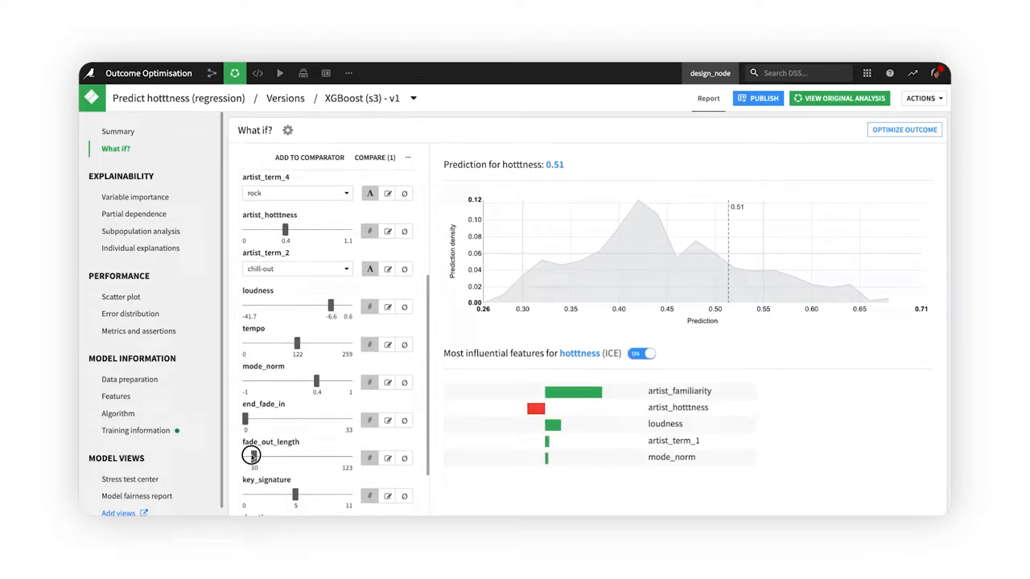
{"action": "left_click_drag", "start_coordinate": [251, 454], "coordinate": [248, 454]}
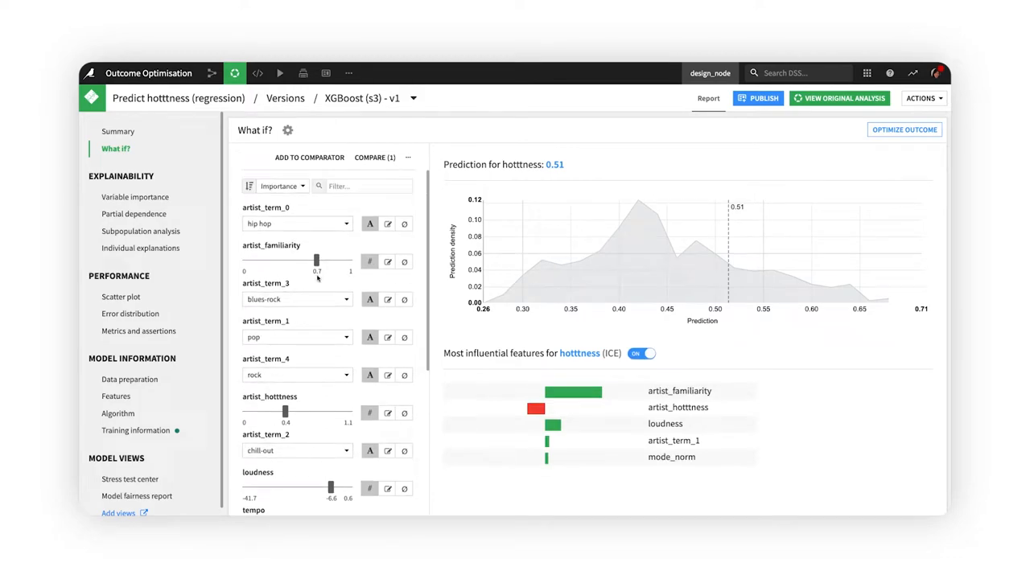
{"action": "left_click", "coordinate": [904, 129]}
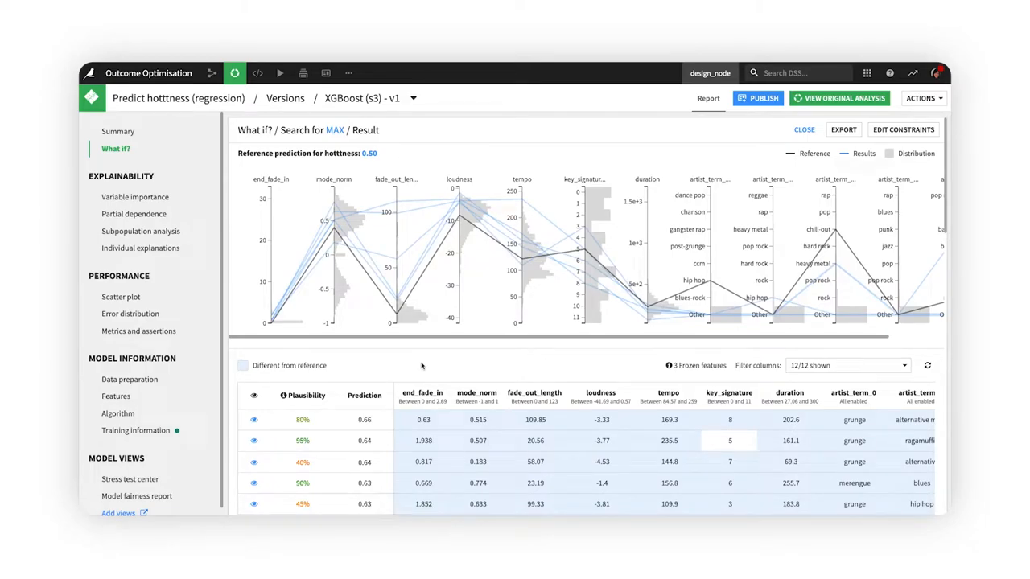
Return to the Flow and open the million_song_subset_prepared dataset with its 6,214 rows.
{"action": "scroll", "scroll_direction": "down", "scroll_amount": 3}
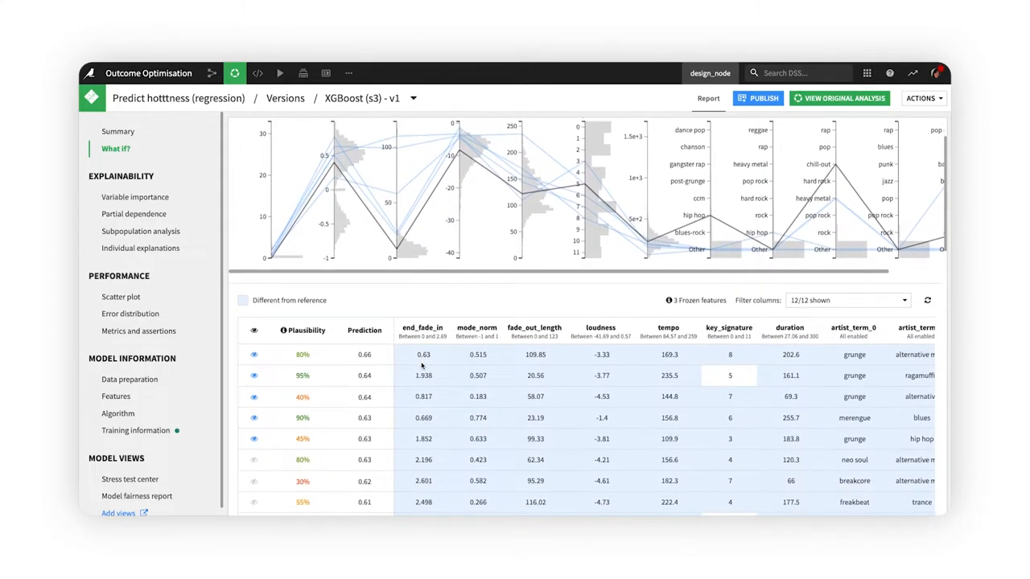
{"action": "left_click", "coordinate": [211, 72]}
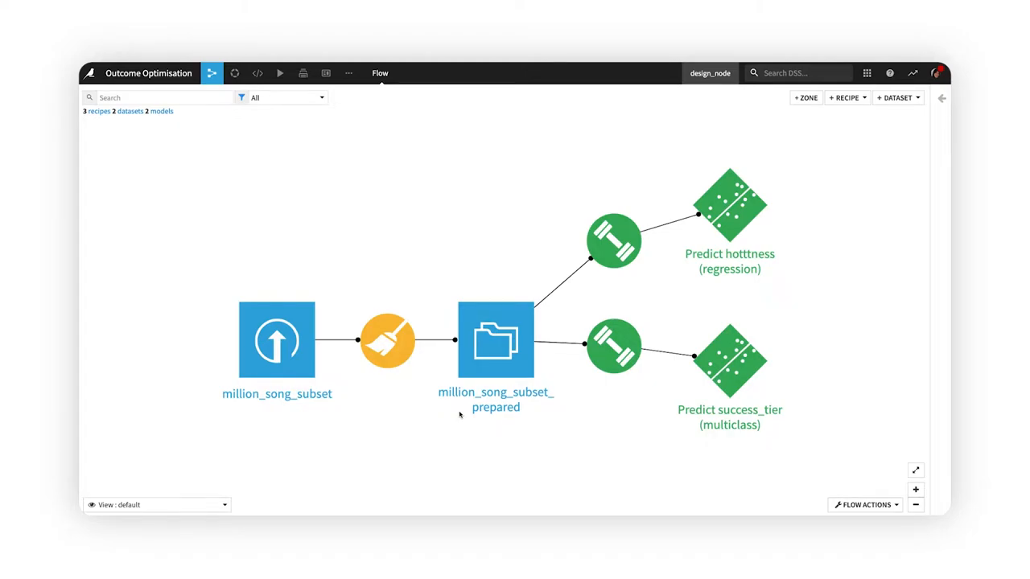
{"action": "double_click", "coordinate": [495, 340]}
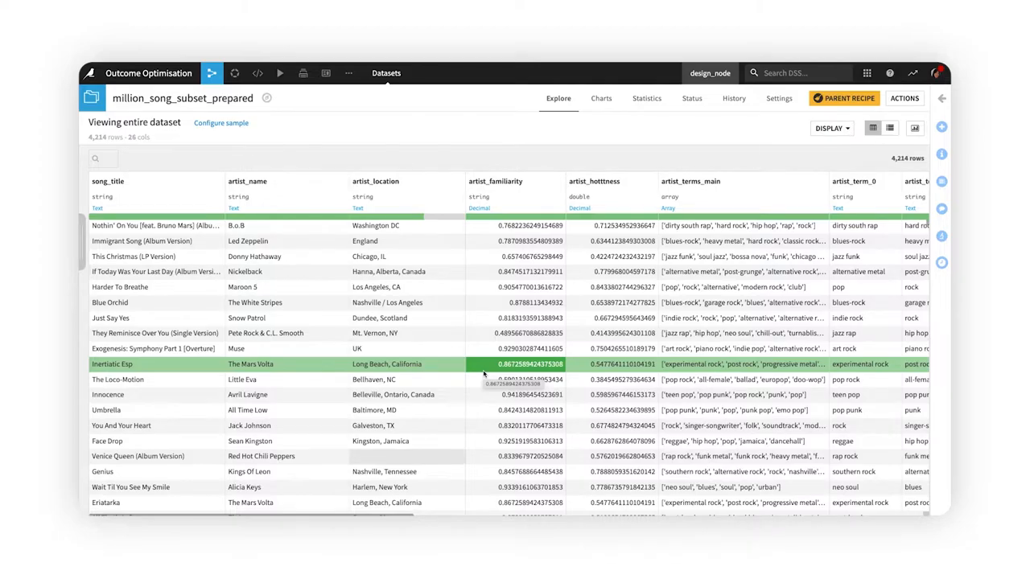
Review the song dataset rows and columns rightward through hotttness and success_tier.
{"action": "scroll", "scroll_direction": "down", "scroll_amount": 3}
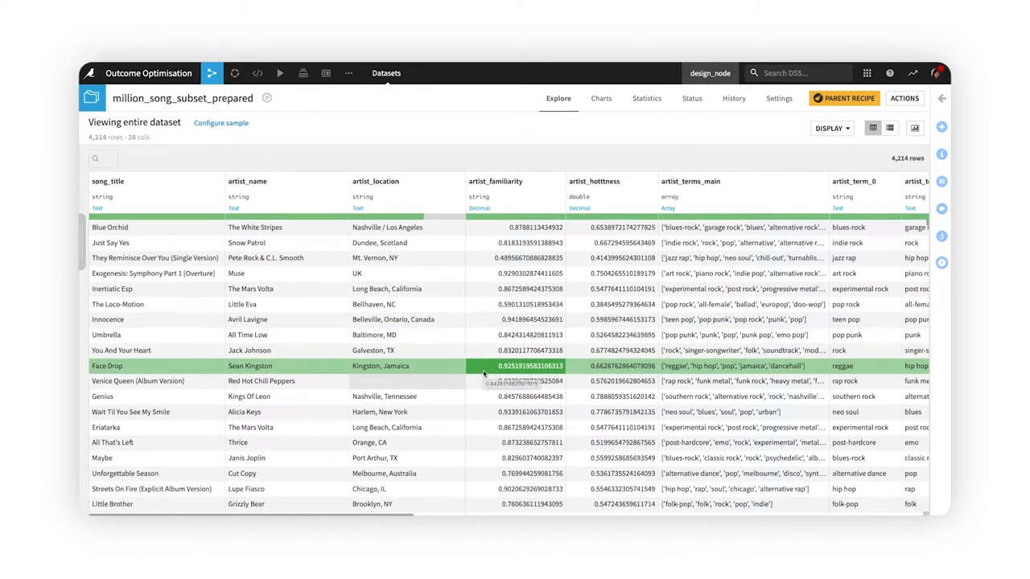
{"action": "scroll", "scroll_direction": "down", "scroll_amount": 3}
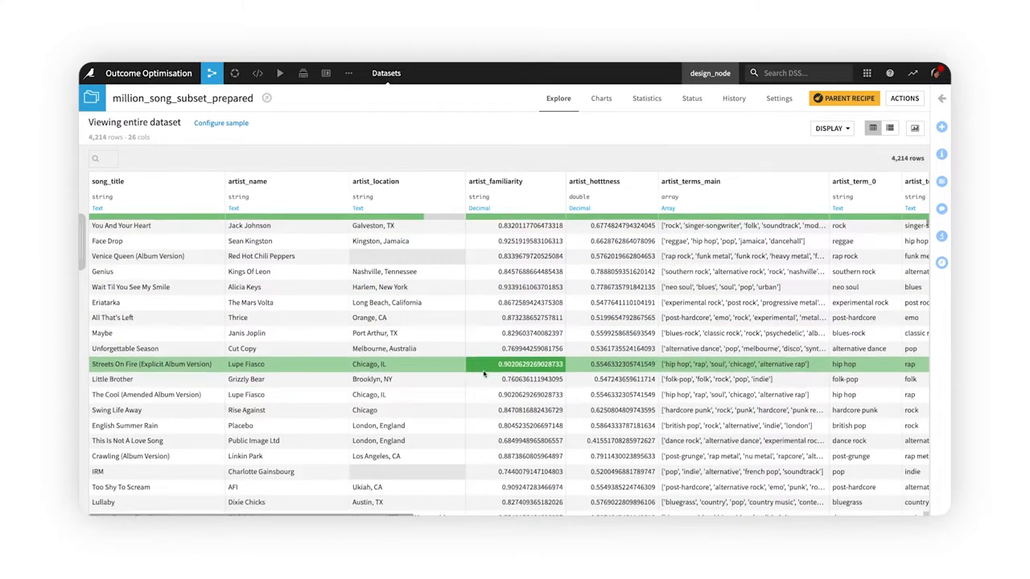
{"action": "scroll", "scroll_direction": "down", "scroll_amount": 3}
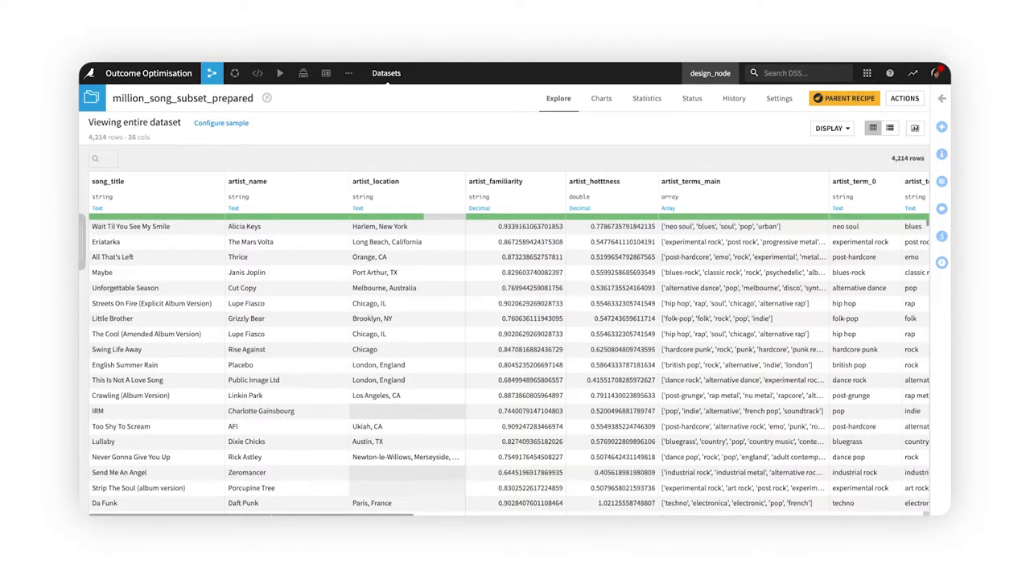
{"action": "scroll", "scroll_direction": "right", "scroll_amount": 3}
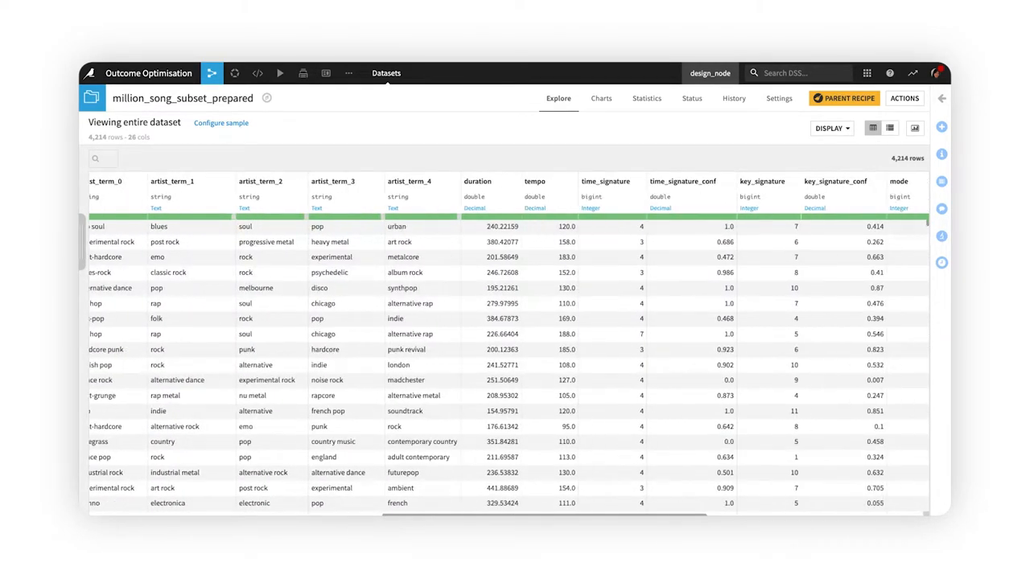
{"action": "scroll", "scroll_direction": "right", "scroll_amount": 3}
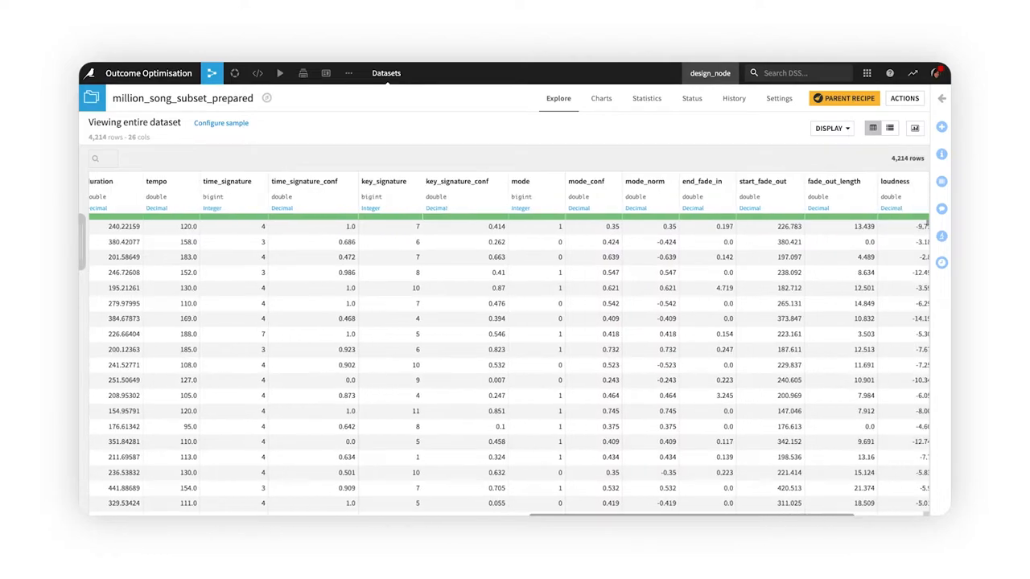
{"action": "scroll", "scroll_direction": "right", "scroll_amount": 3}
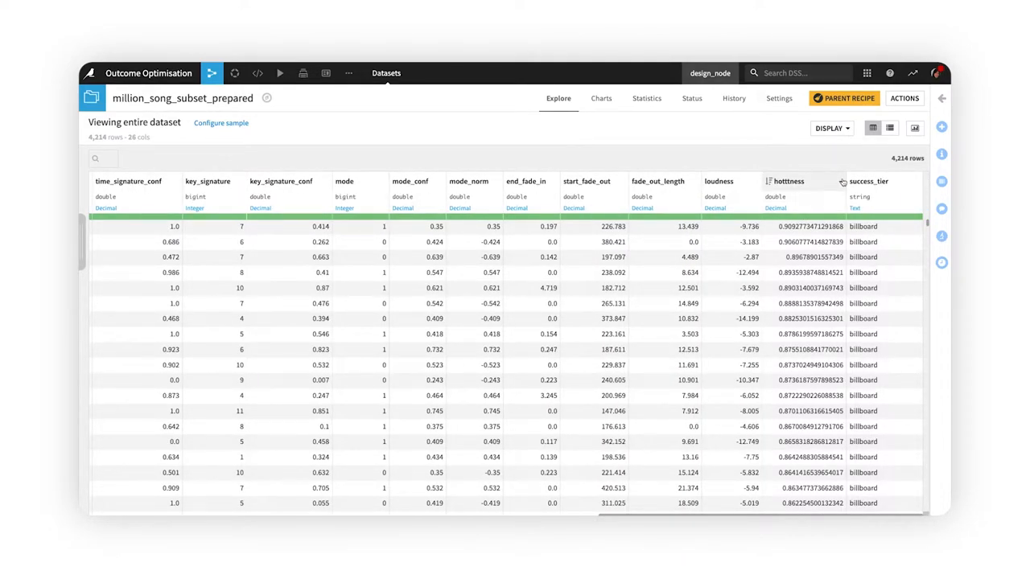
From the Flow, open the Predict hotttness XGBoost model's What if? analysis.
{"action": "left_click", "coordinate": [788, 180]}
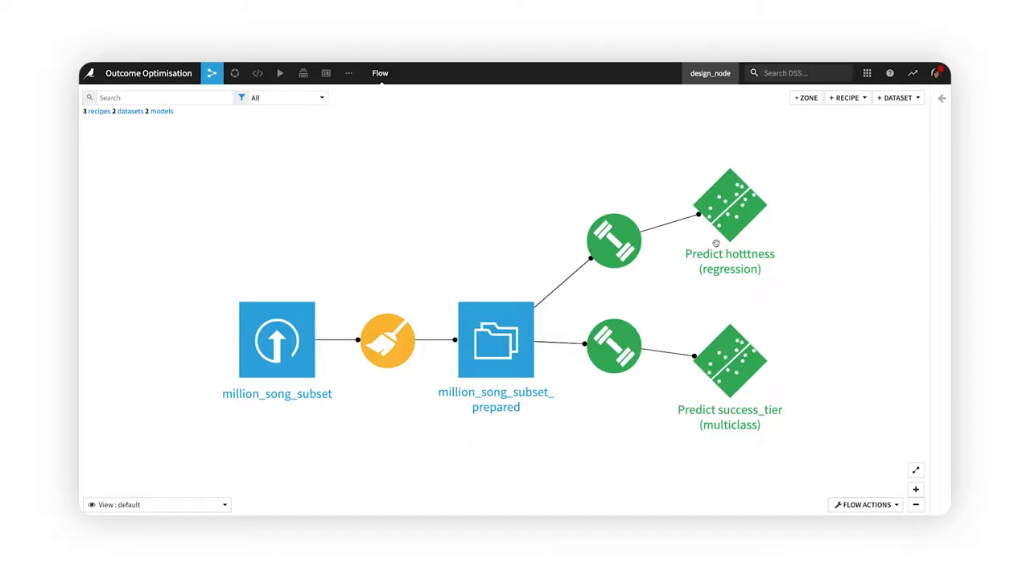
{"action": "double_click", "coordinate": [728, 206]}
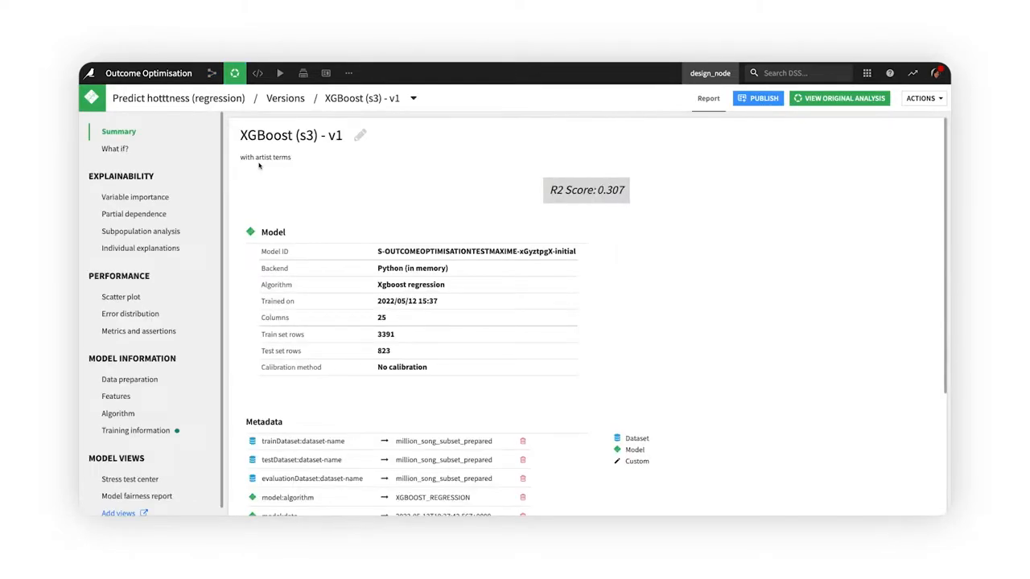
{"action": "left_click", "coordinate": [116, 148]}
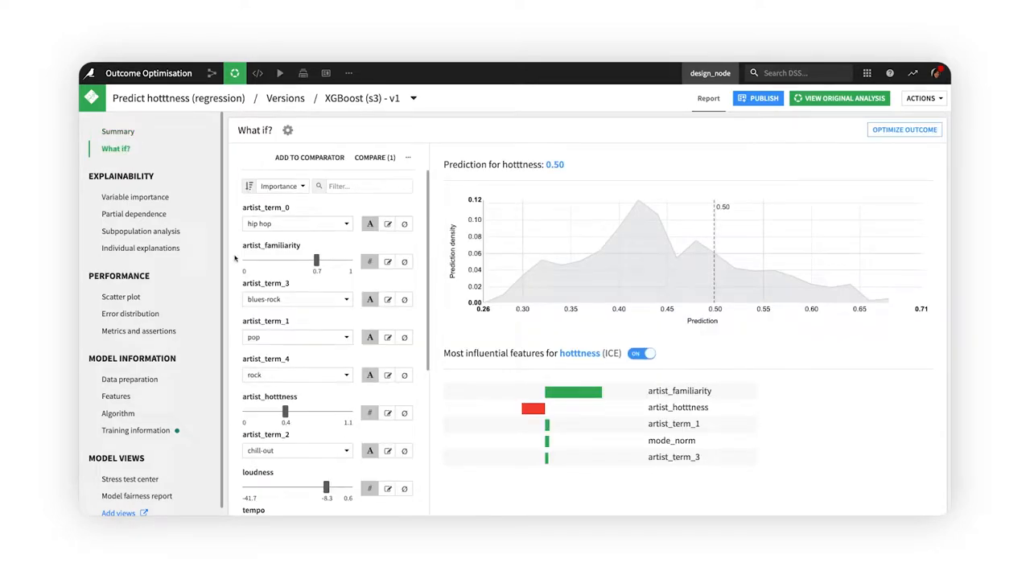
{"action": "scroll", "scroll_direction": "down", "scroll_amount": 3}
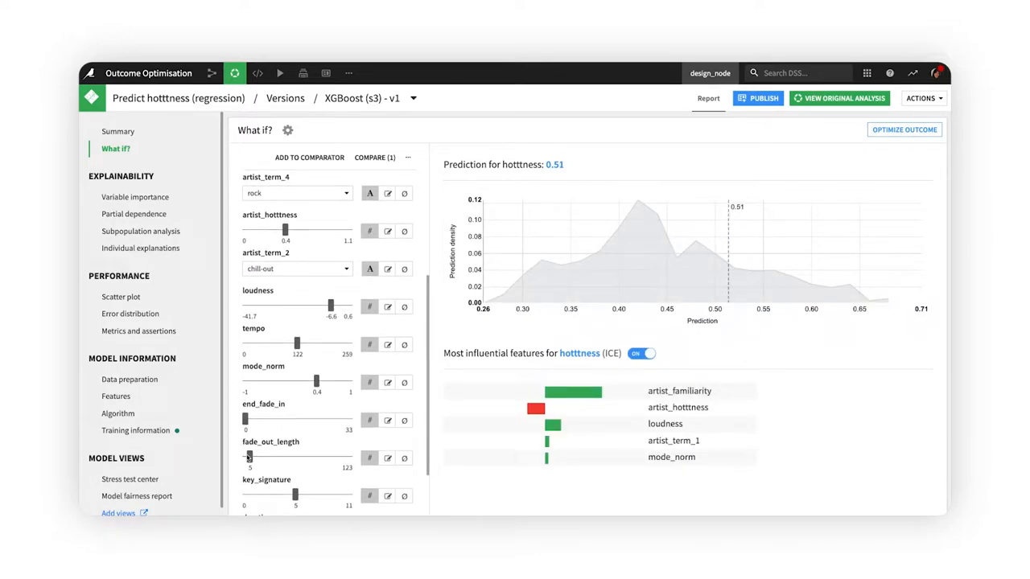
{"action": "scroll", "scroll_direction": "up", "scroll_amount": 3}
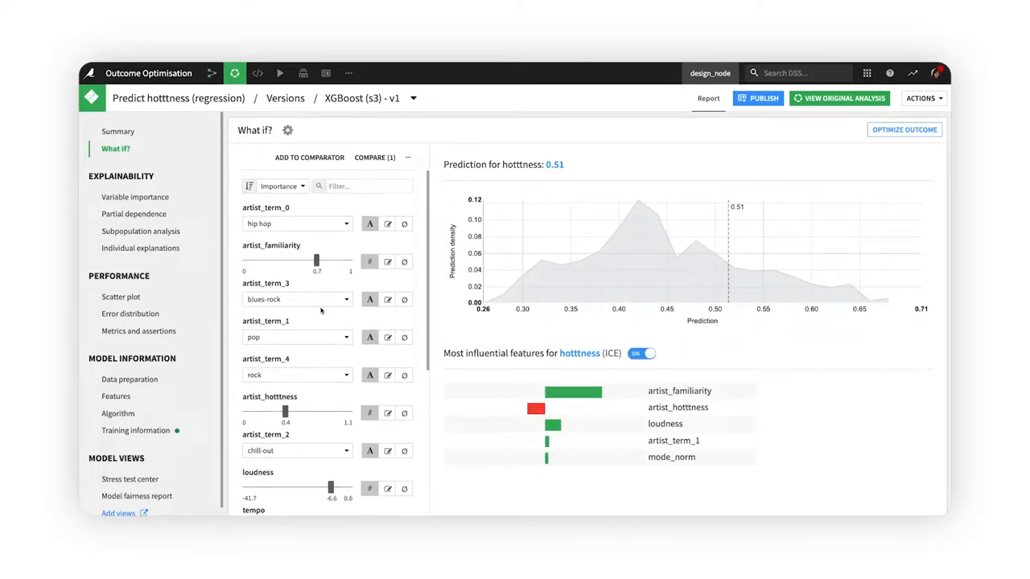
{"action": "left_click_drag", "start_coordinate": [315, 261], "coordinate": [329, 261]}
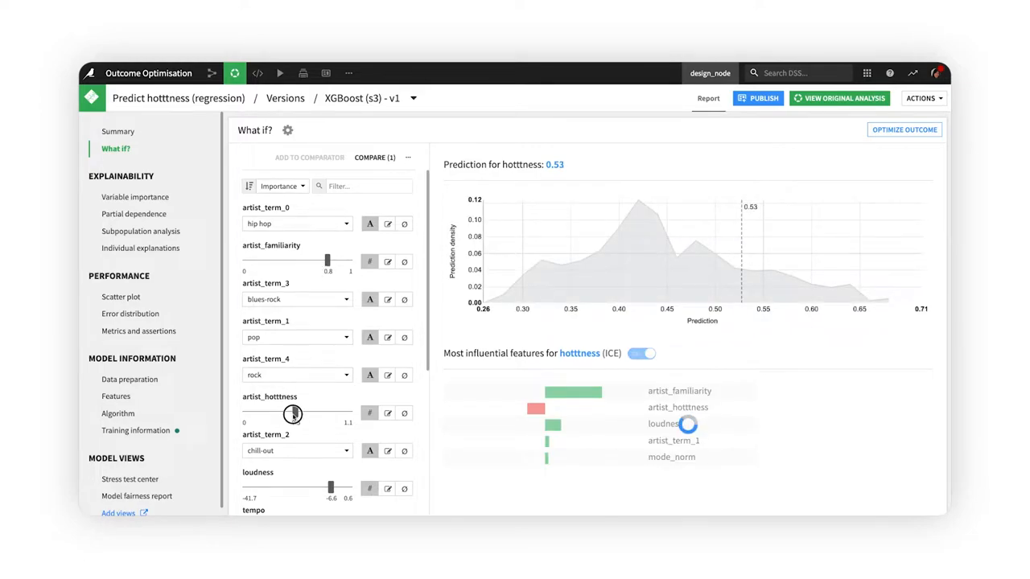
{"action": "left_click_drag", "start_coordinate": [293, 413], "coordinate": [299, 414]}
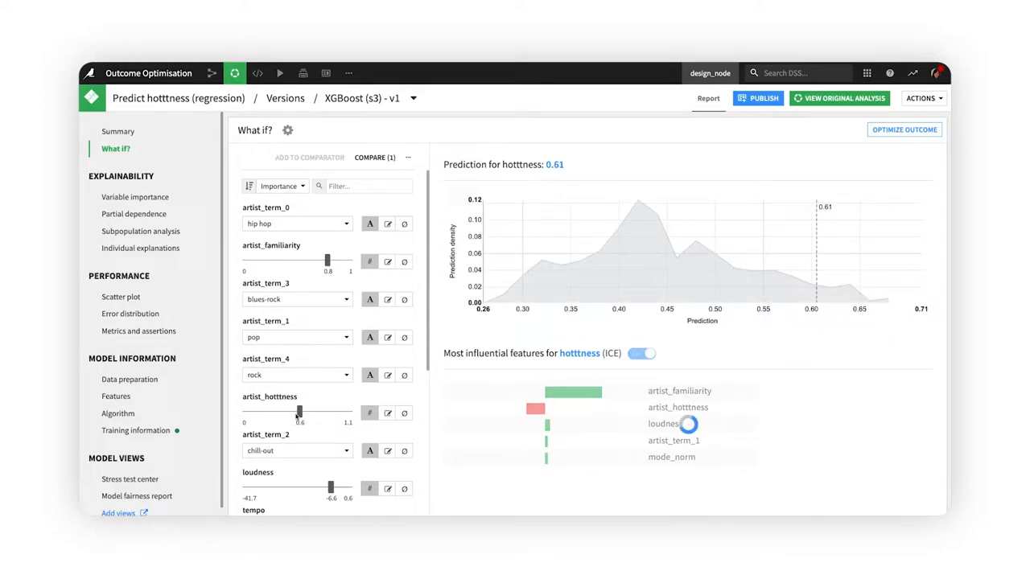
{"action": "left_click", "coordinate": [640, 354]}
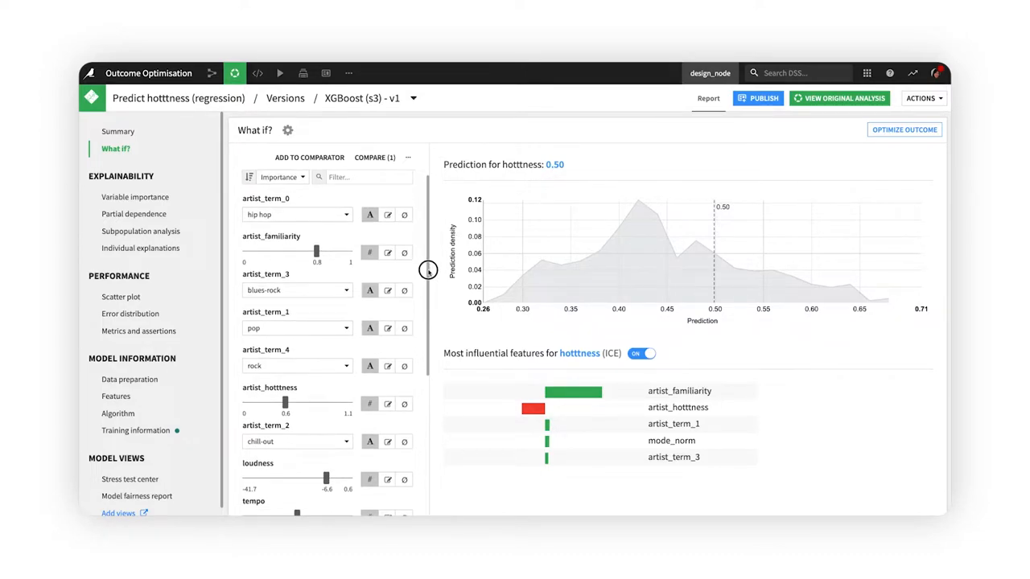
{"action": "scroll", "scroll_direction": "down", "scroll_amount": 3}
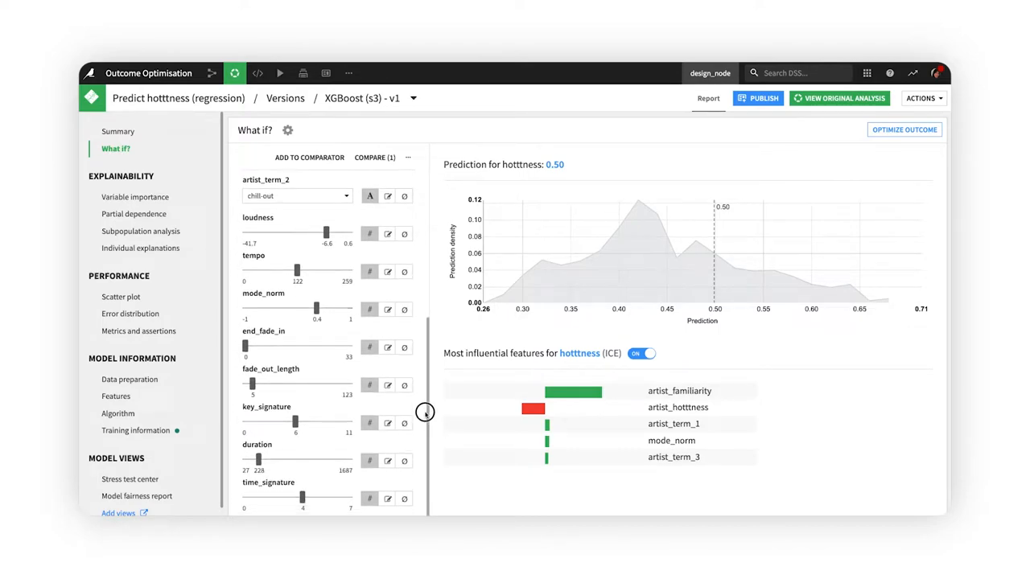
{"action": "mouse_move", "coordinate": [421, 421]}
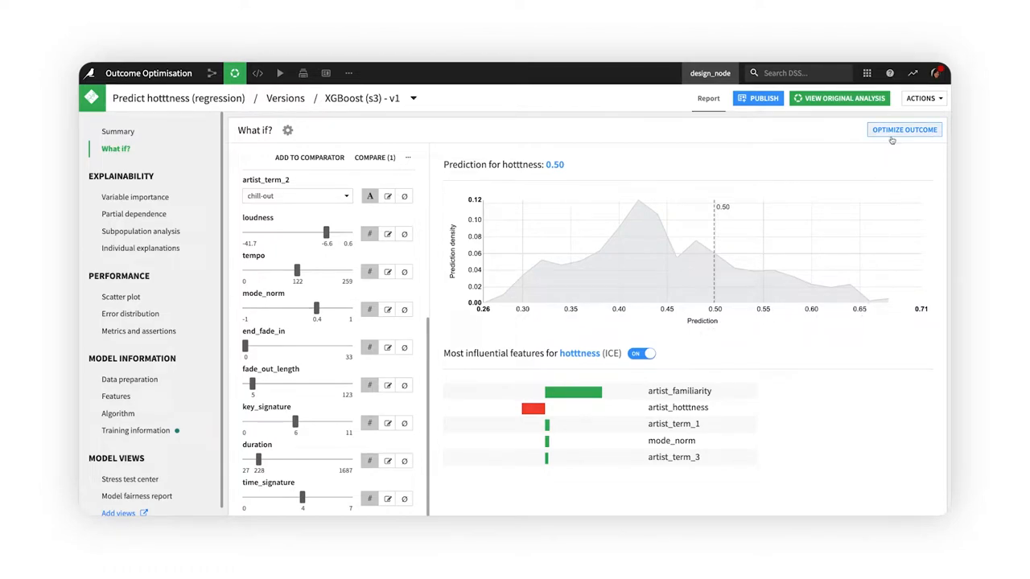
Start an Optimize Outcome analysis searching for MAX predicted hotttness.
{"action": "left_click", "coordinate": [904, 129]}
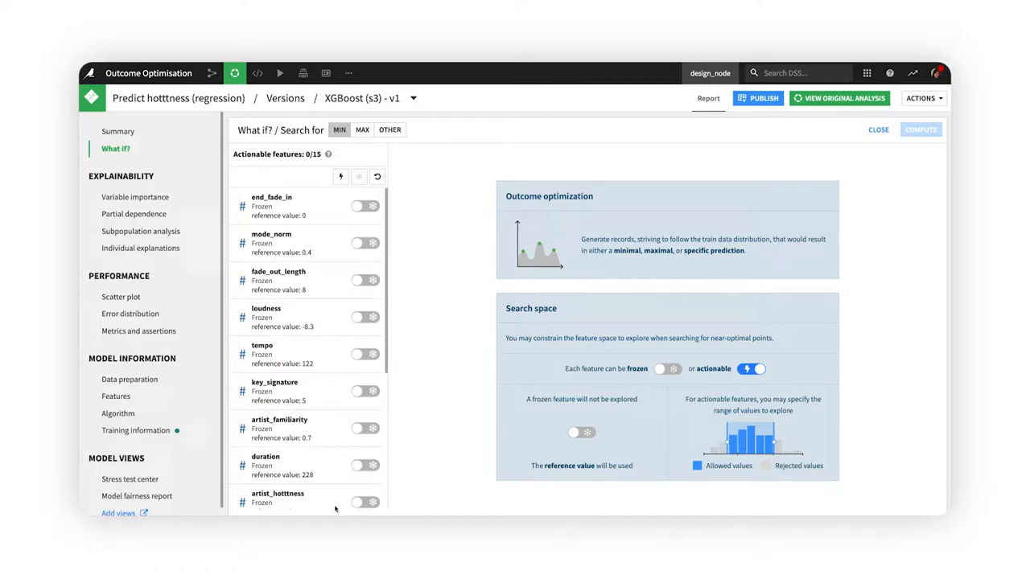
{"action": "mouse_move", "coordinate": [364, 135]}
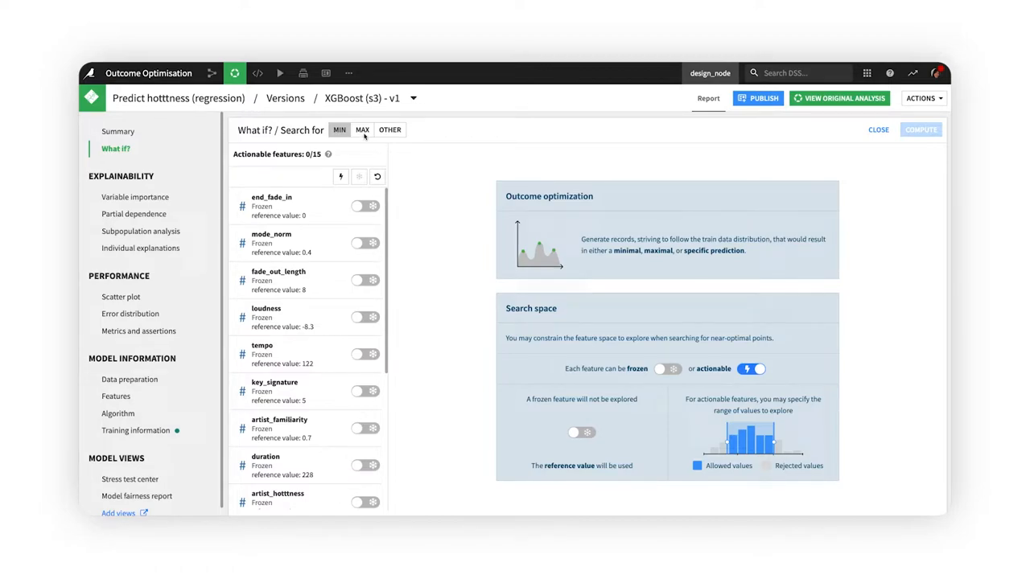
{"action": "left_click", "coordinate": [362, 129]}
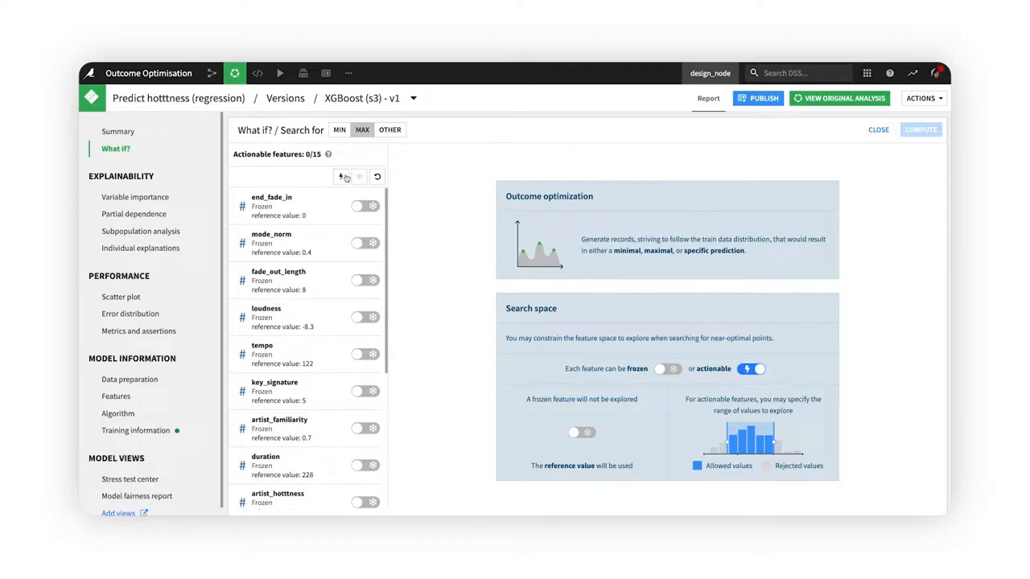
Make all features actionable, then freeze artist_familiarity, artist_hotttness and time_signature at reference values.
{"action": "left_click", "coordinate": [341, 175]}
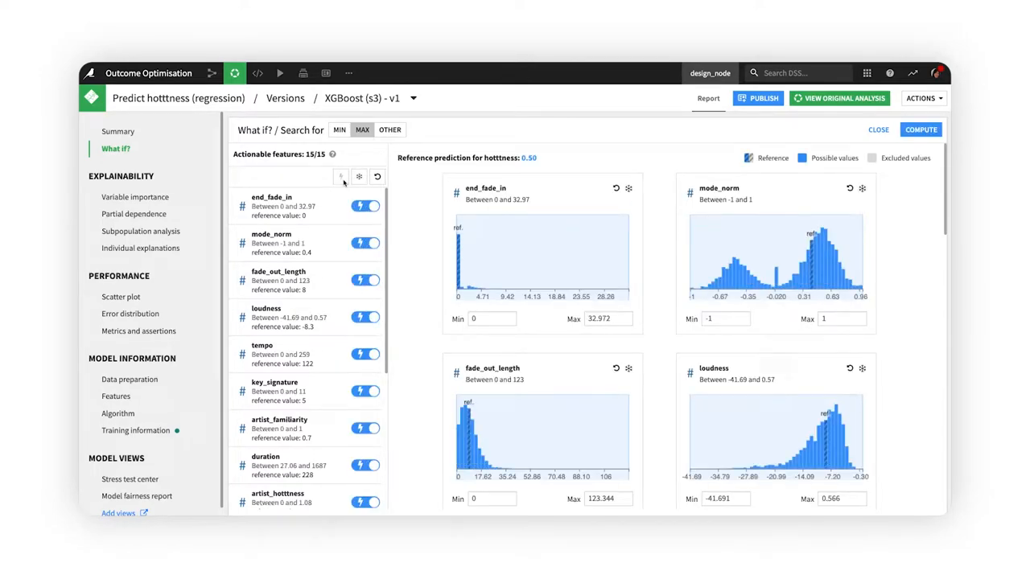
{"action": "scroll", "scroll_direction": "down", "scroll_amount": 3}
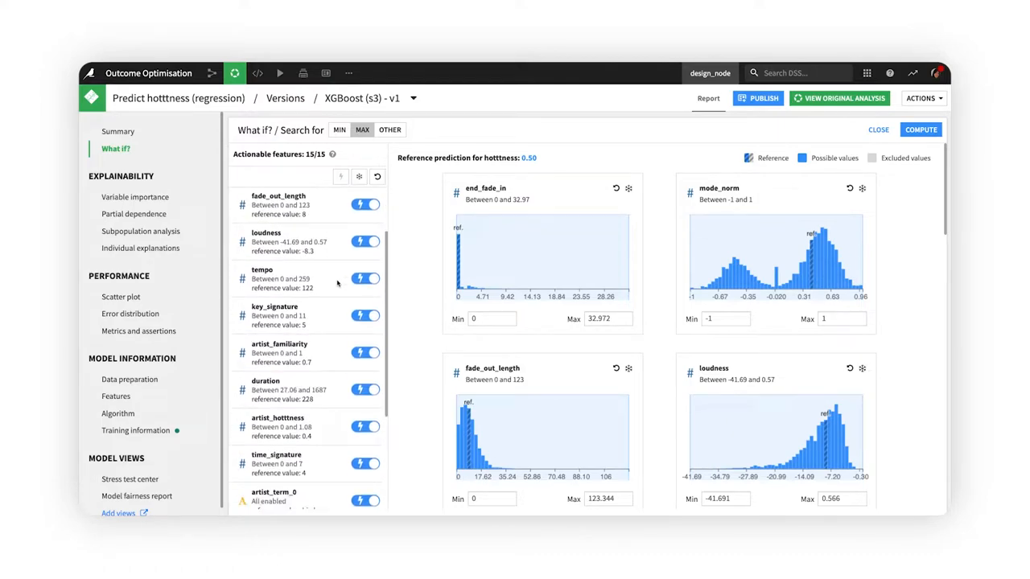
{"action": "left_click", "coordinate": [364, 329]}
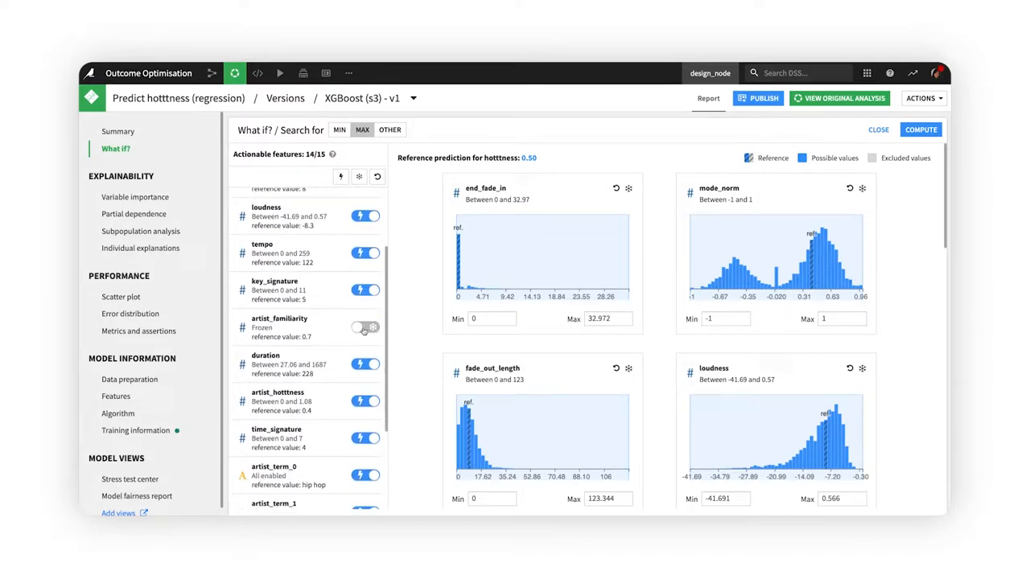
{"action": "left_click", "coordinate": [364, 400]}
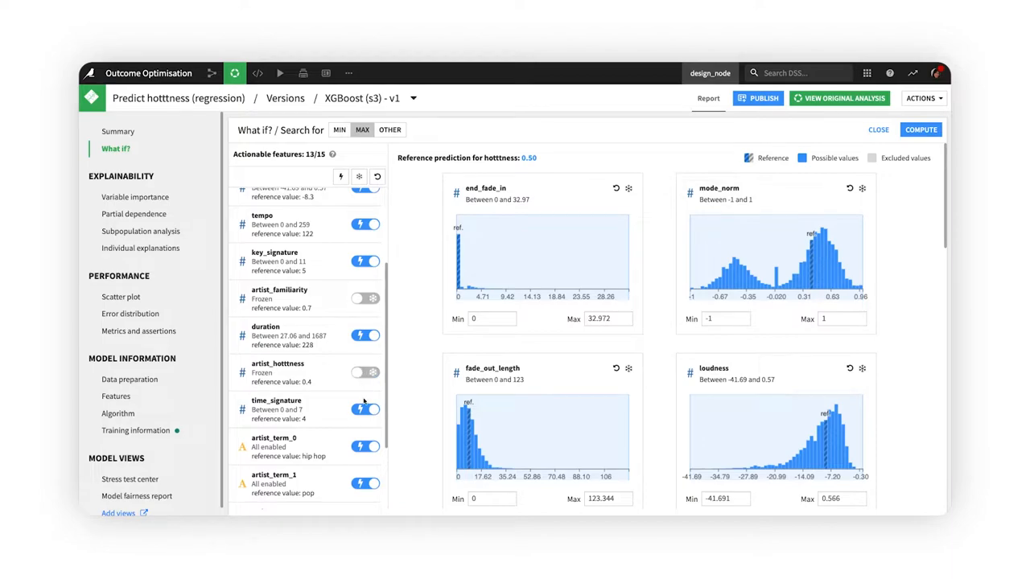
{"action": "left_click", "coordinate": [364, 409]}
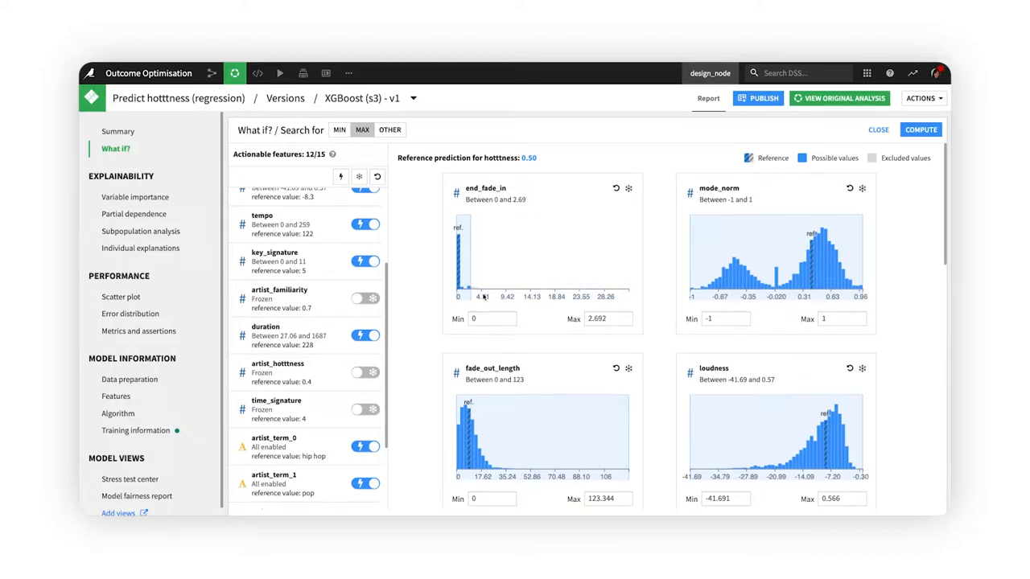
{"action": "scroll", "scroll_direction": "down", "scroll_amount": 3}
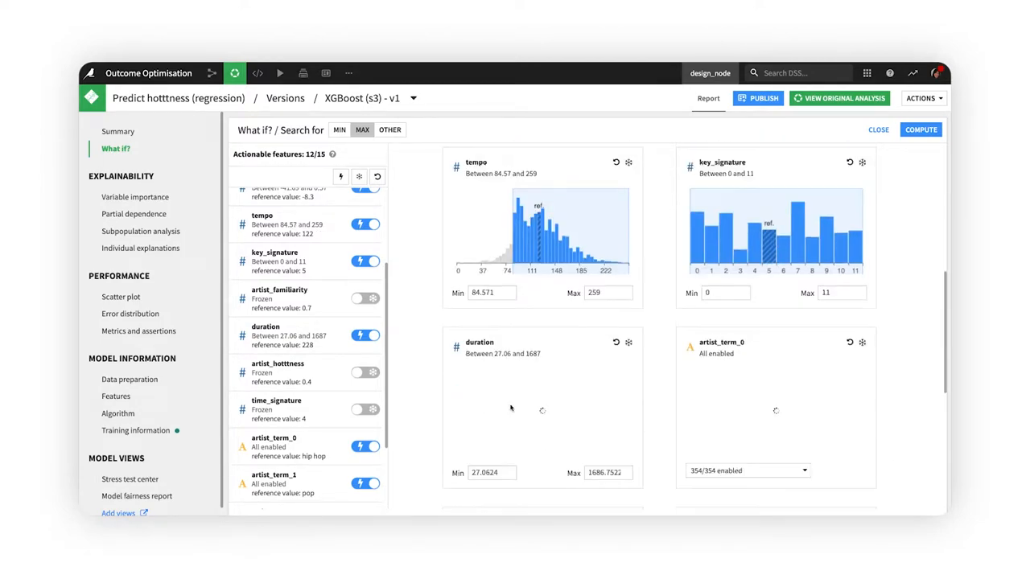
{"action": "scroll", "scroll_direction": "down", "scroll_amount": 3}
{"action": "type", "text": "300"}
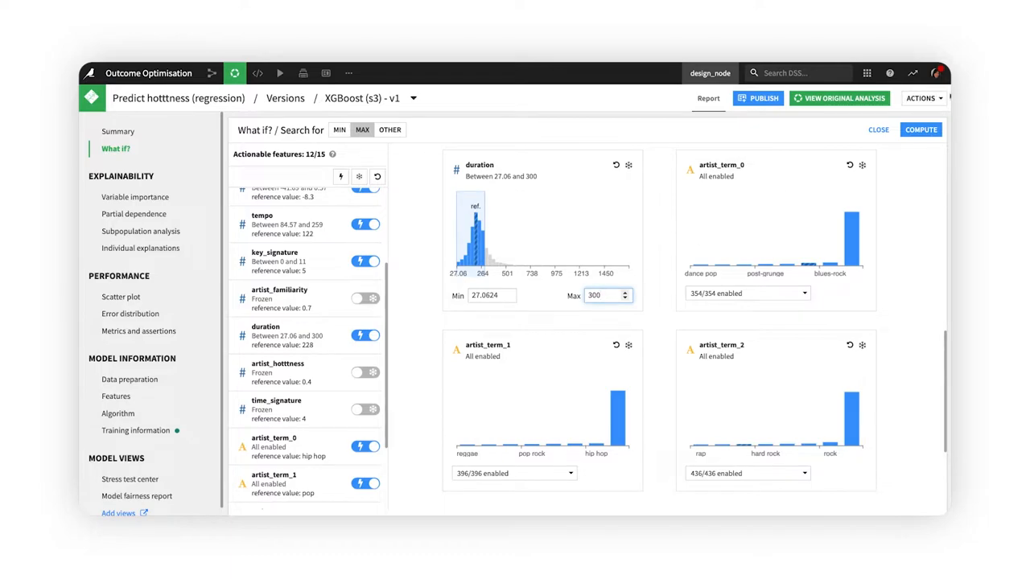
Compute the maximization samples and highlight the 95%-plausibility song on the parallel-coordinates chart.
{"action": "left_click", "coordinate": [920, 128]}
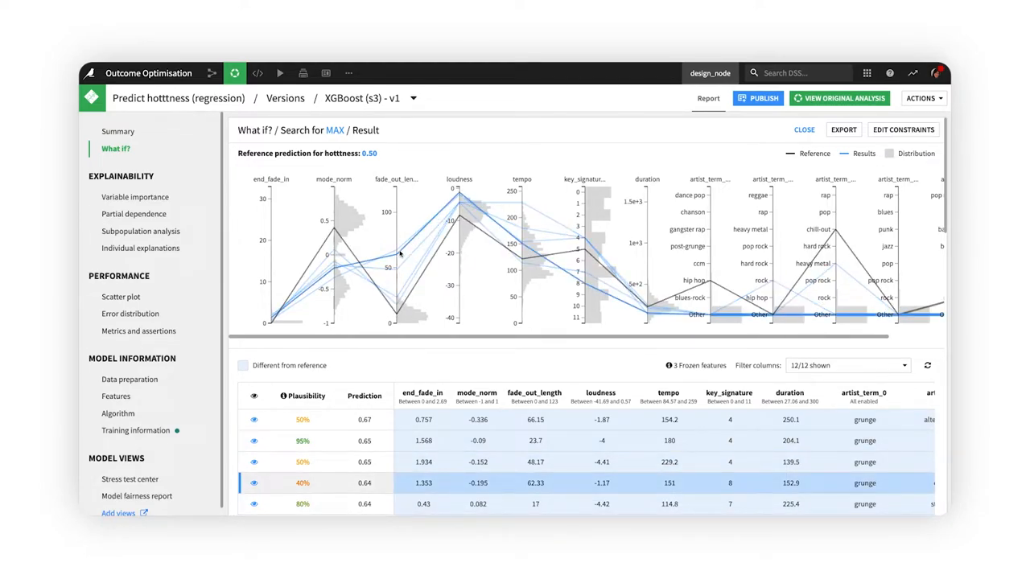
{"action": "left_click", "coordinate": [425, 419]}
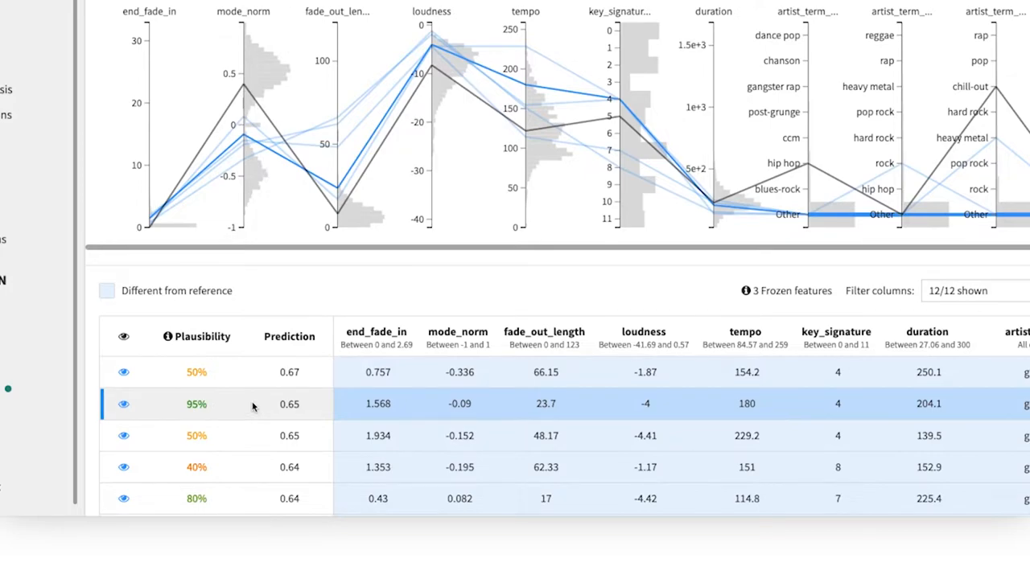
{"action": "mouse_move", "coordinate": [222, 411]}
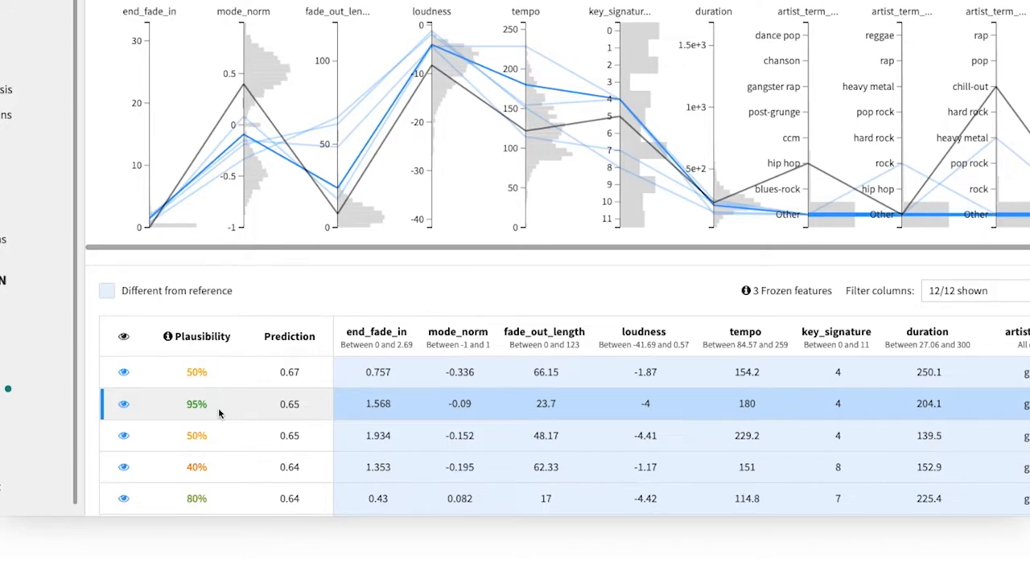
{"action": "scroll", "scroll_direction": "up", "scroll_amount": 3}
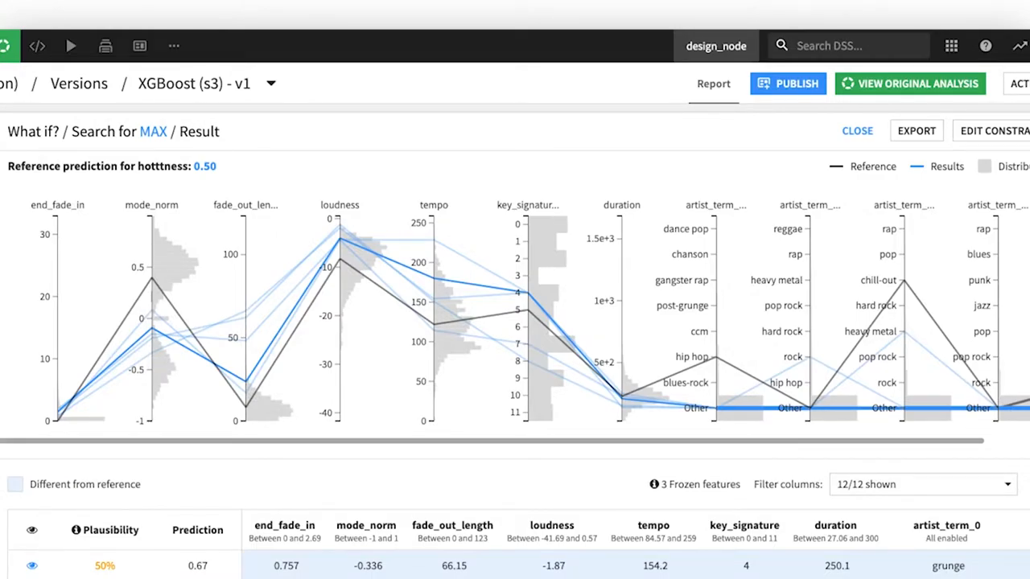
{"action": "scroll", "scroll_direction": "down", "scroll_amount": 3}
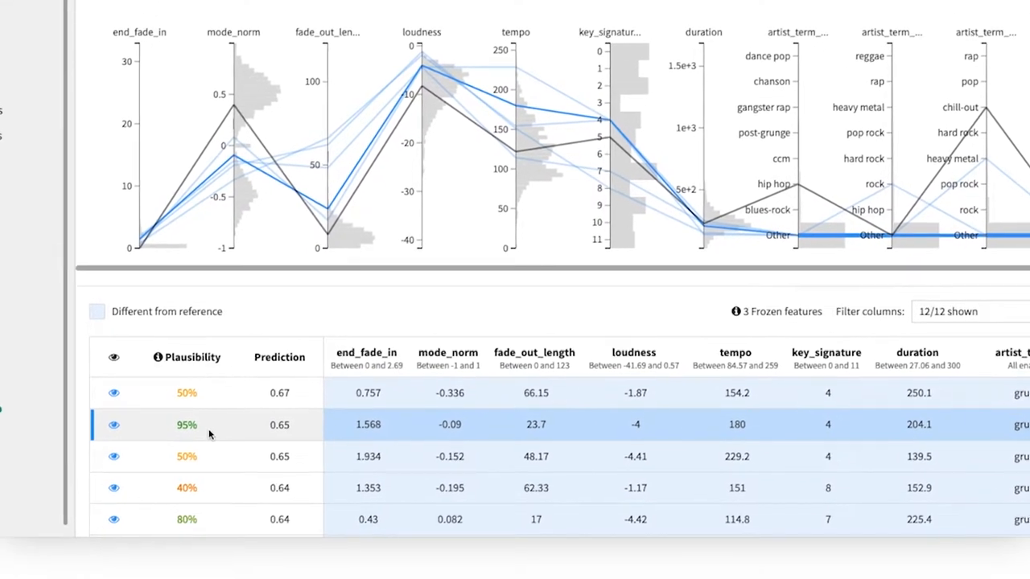
{"action": "scroll", "scroll_direction": "up", "scroll_amount": 3}
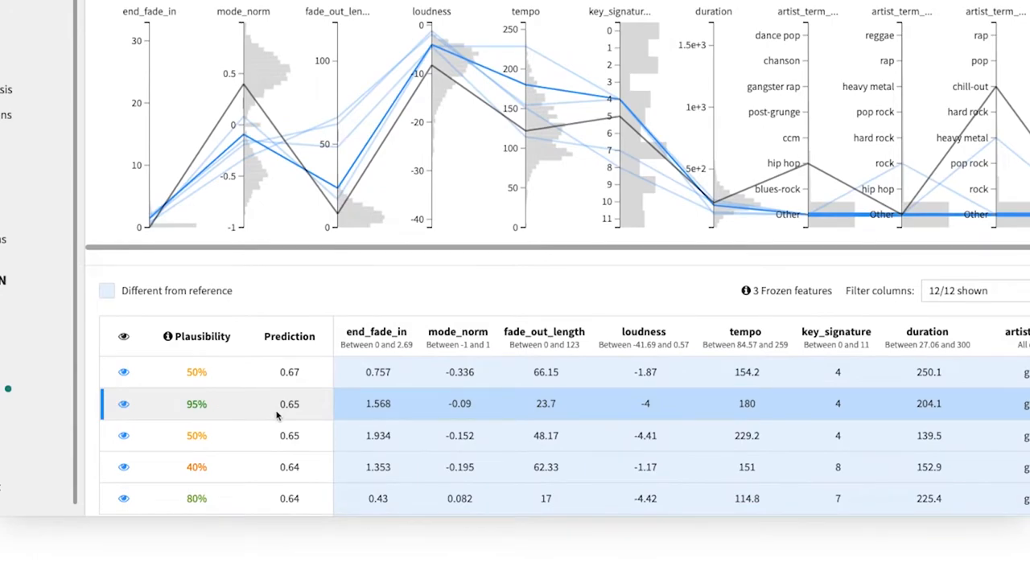
{"action": "mouse_move", "coordinate": [291, 415]}
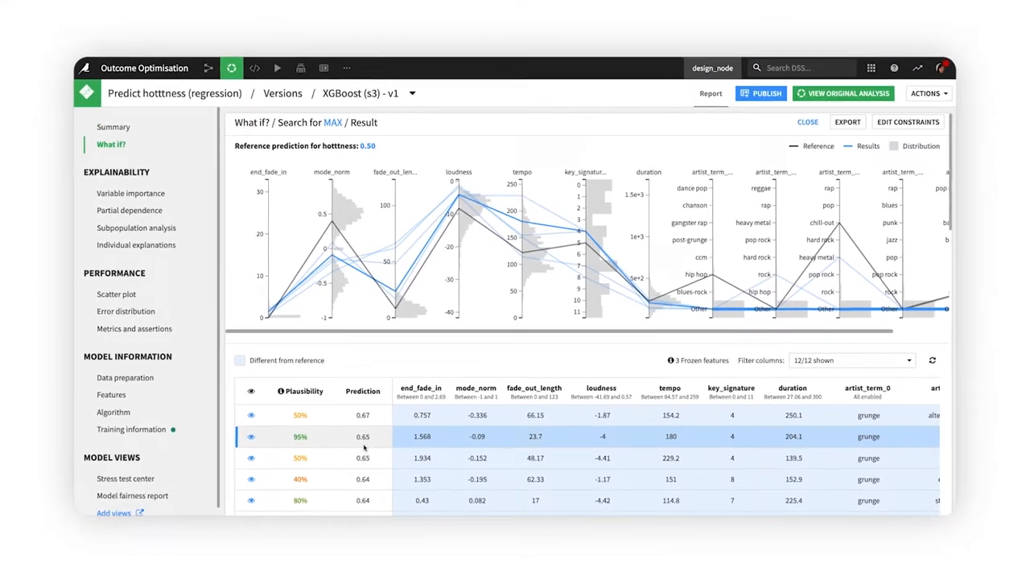
Scroll through the remaining generated samples in the results table.
{"action": "scroll", "scroll_direction": "down", "scroll_amount": 3}
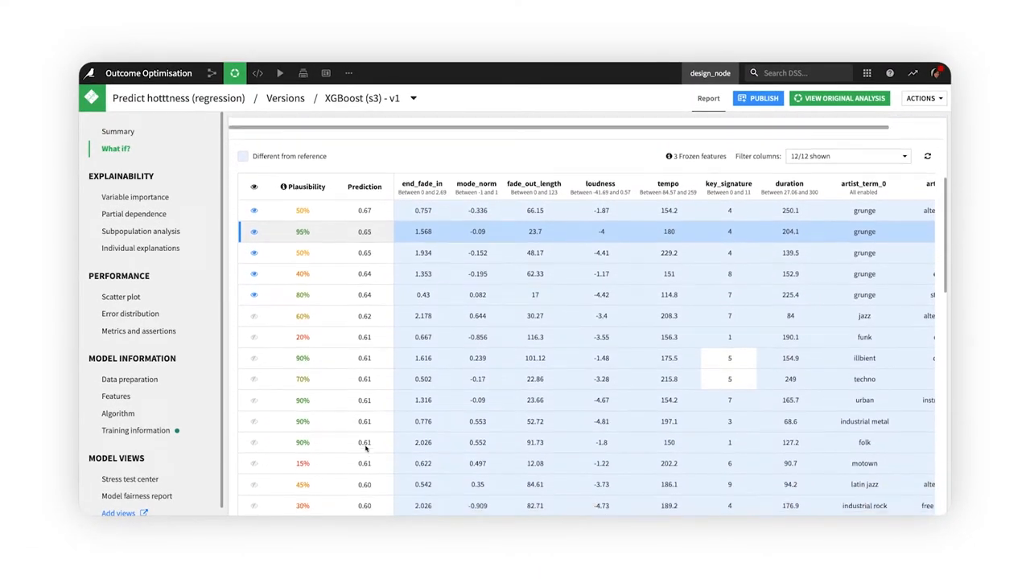
{"action": "scroll", "scroll_direction": "down", "scroll_amount": 3}
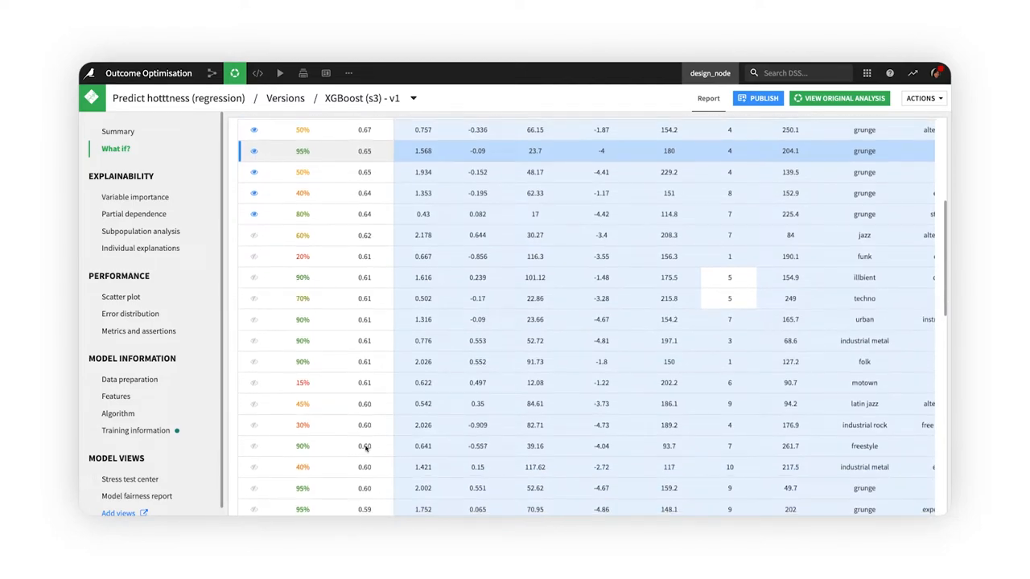
{"action": "scroll", "scroll_direction": "down", "scroll_amount": 3}
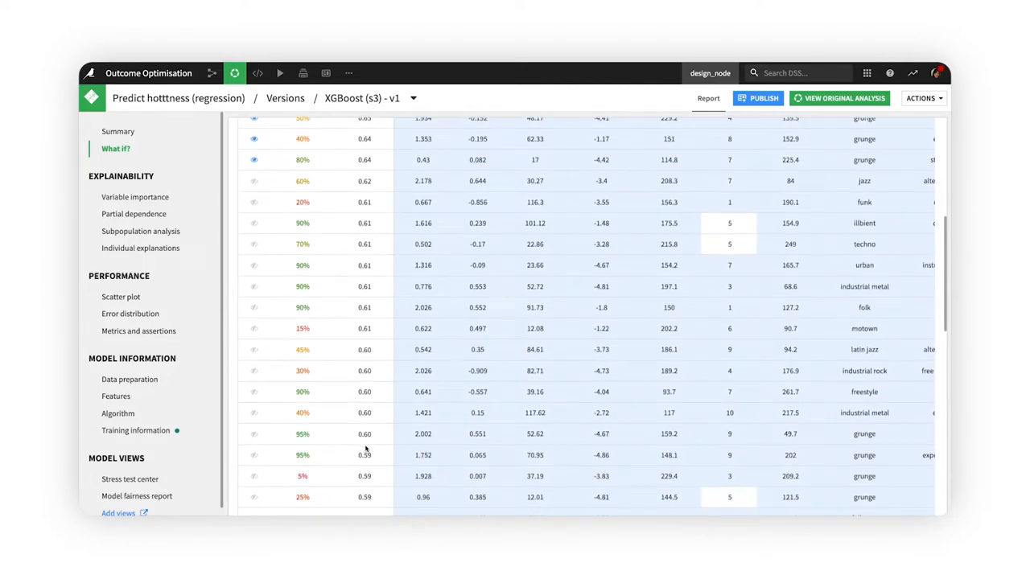
{"action": "scroll", "scroll_direction": "down", "scroll_amount": 3}
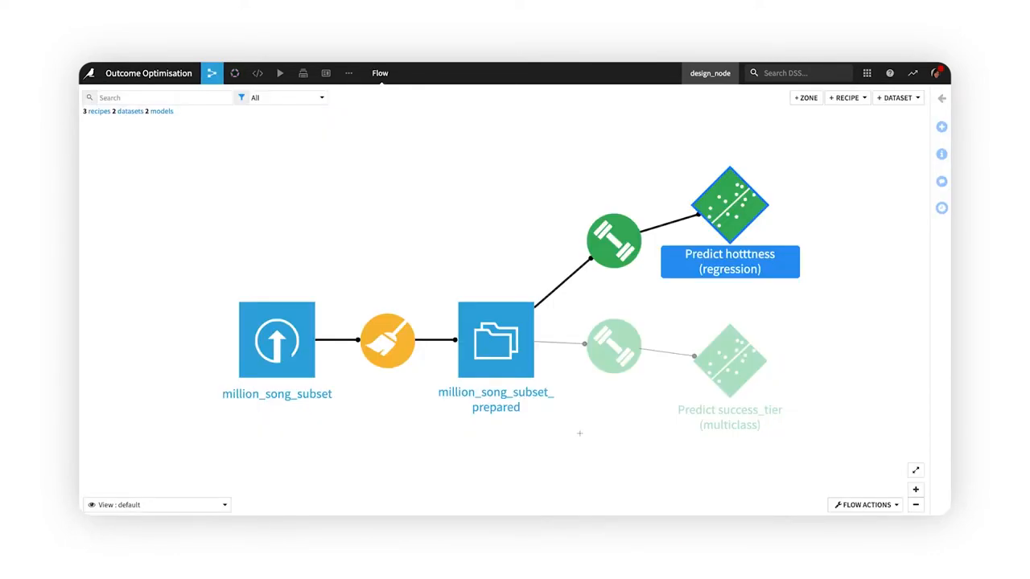
Open the prepared dataset and view success_tier's breakdown: unsuccessful 59.3%, successful 39.6%, billboard 1.1%.
{"action": "left_click", "coordinate": [729, 362]}
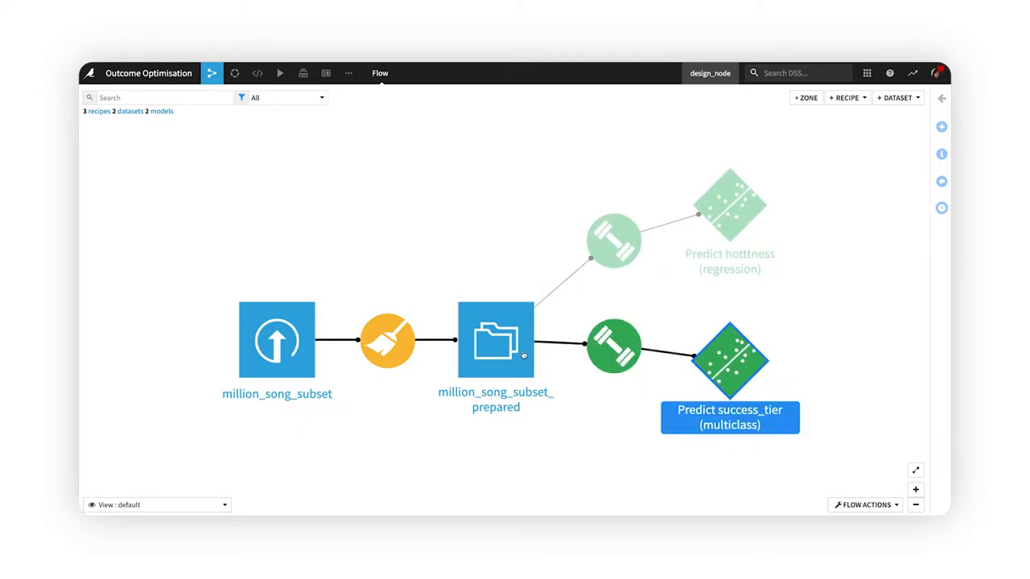
{"action": "double_click", "coordinate": [495, 338]}
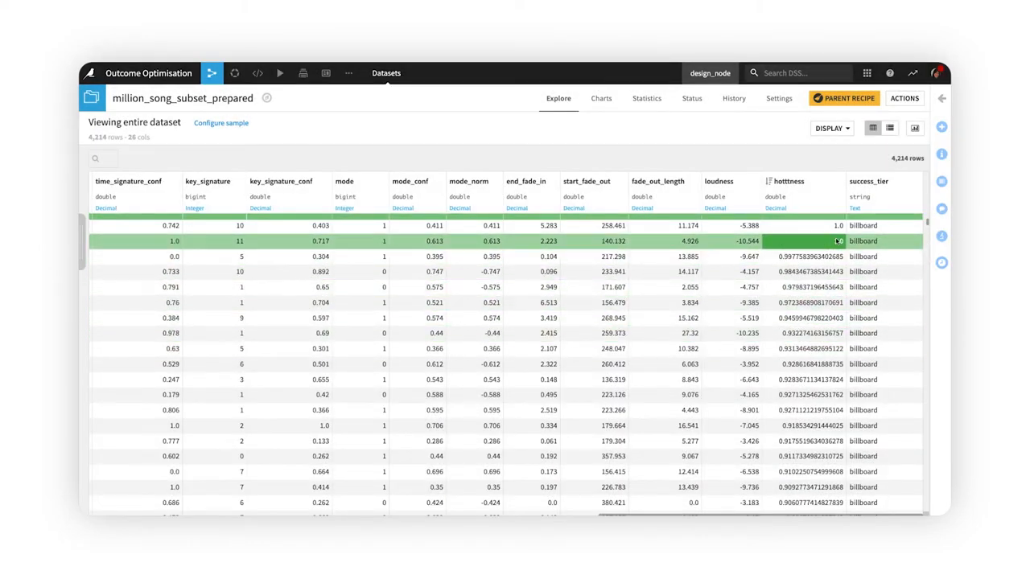
{"action": "left_click", "coordinate": [869, 180]}
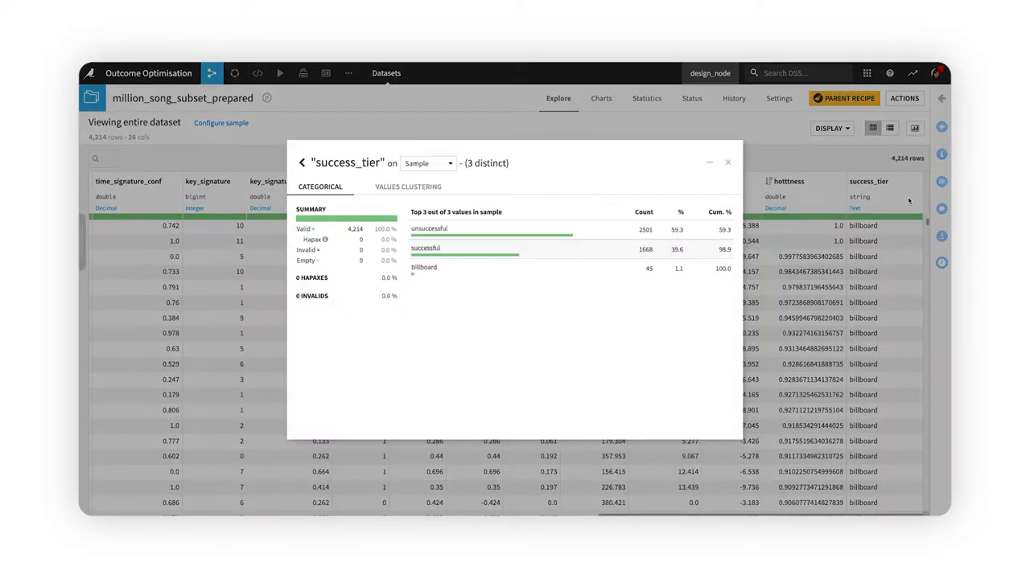
{"action": "mouse_move", "coordinate": [569, 254]}
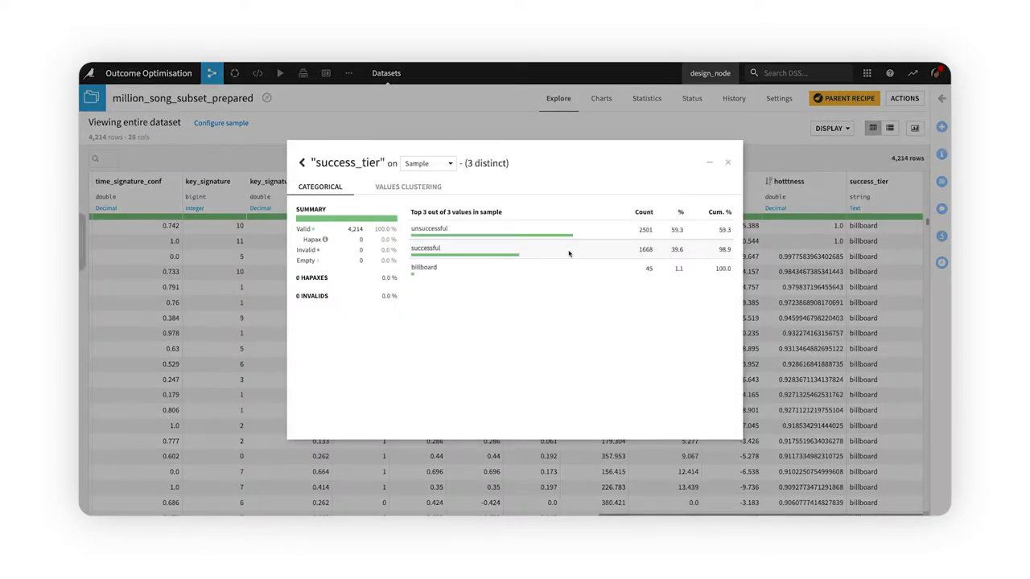
{"action": "mouse_move", "coordinate": [547, 270]}
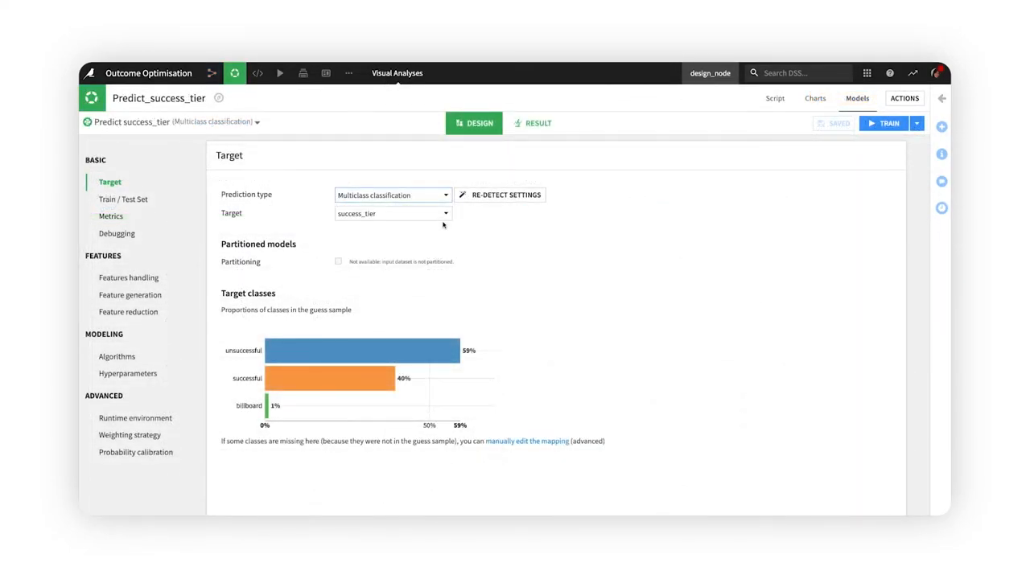
{"action": "mouse_move", "coordinate": [491, 360]}
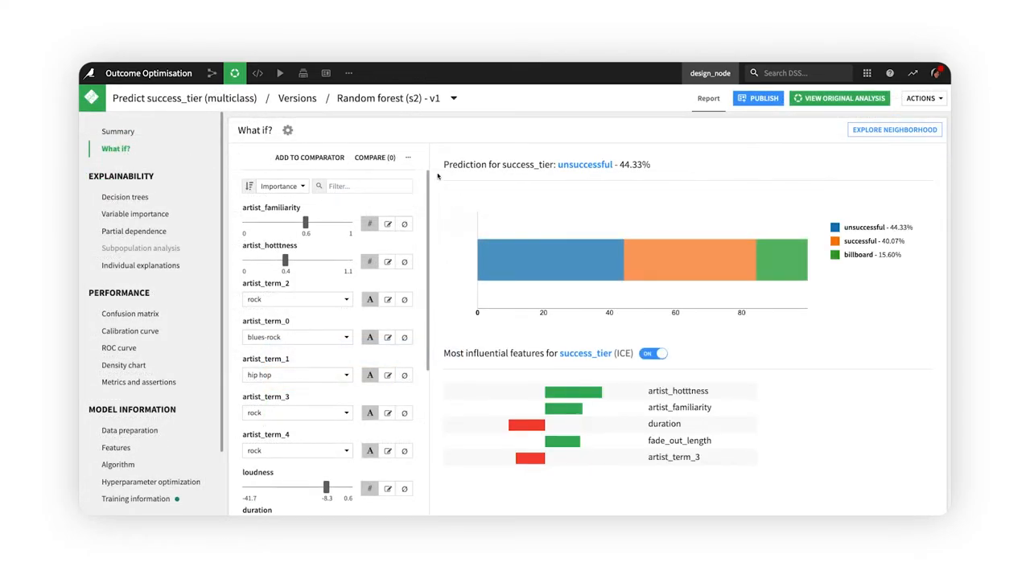
{"action": "mouse_move", "coordinate": [581, 177]}
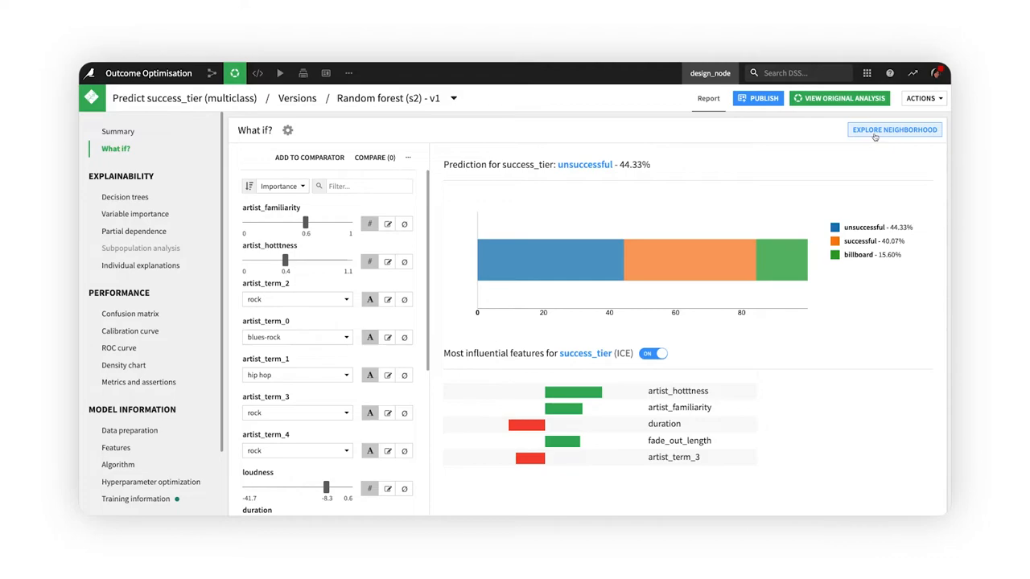
Start a counterfactual explanation search and make all song features actionable.
{"action": "left_click", "coordinate": [895, 129]}
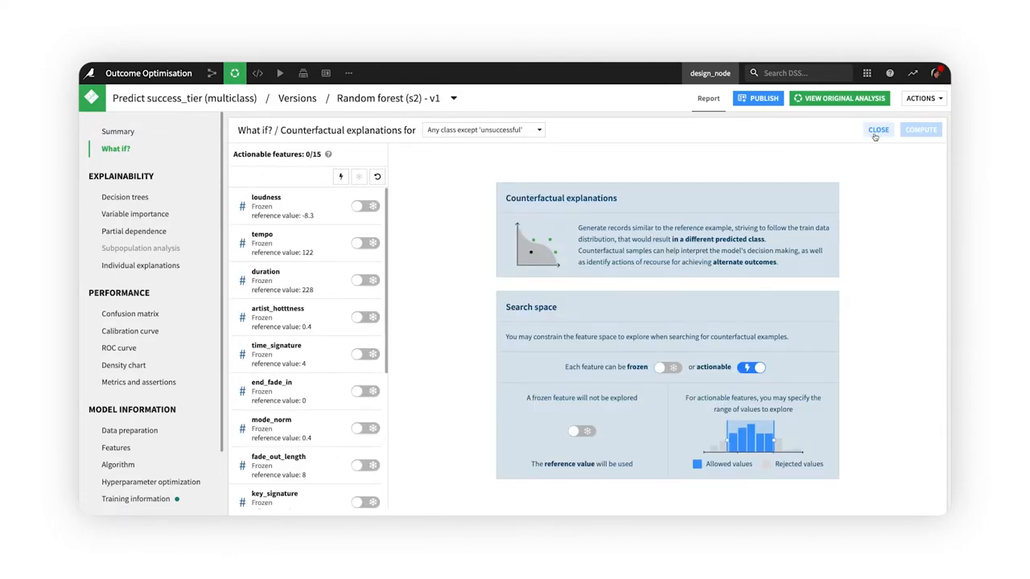
{"action": "mouse_move", "coordinate": [801, 139]}
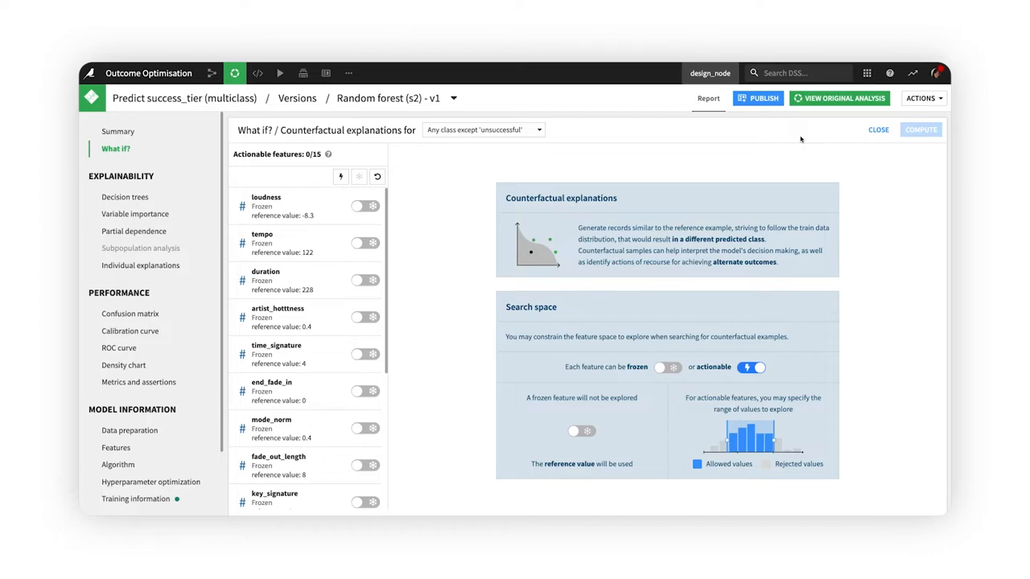
{"action": "mouse_move", "coordinate": [556, 135]}
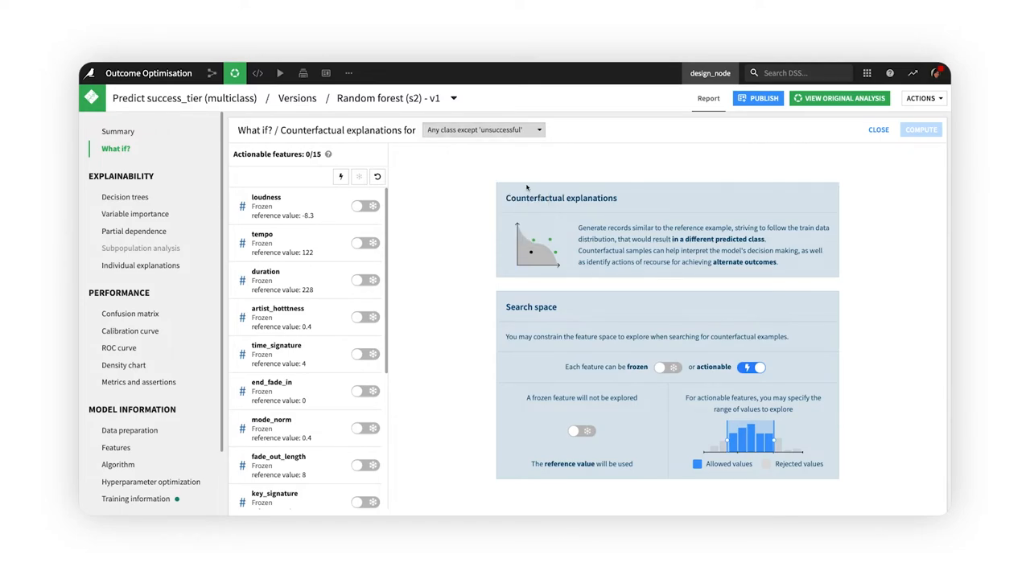
{"action": "mouse_move", "coordinate": [341, 175]}
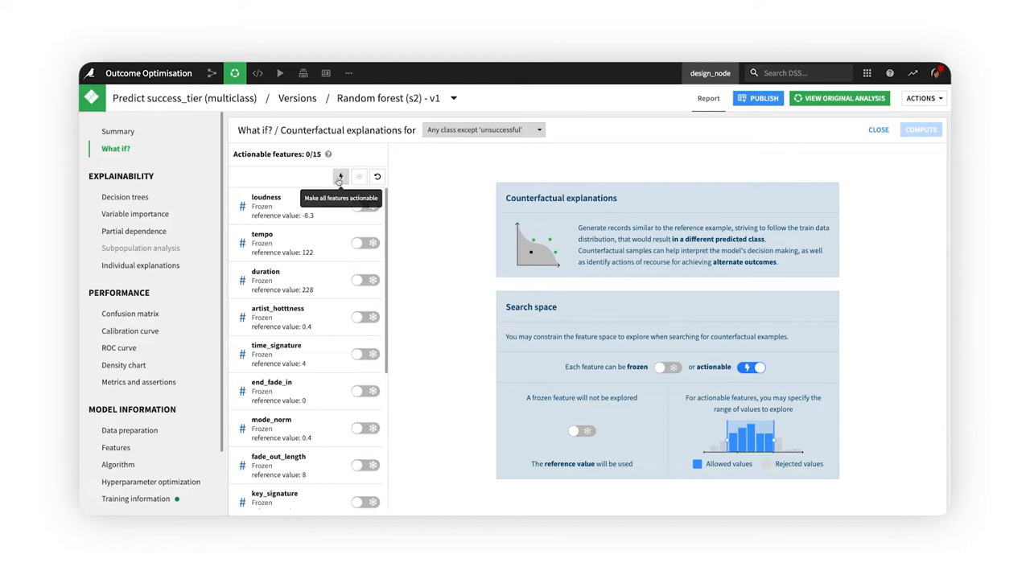
{"action": "left_click", "coordinate": [341, 177]}
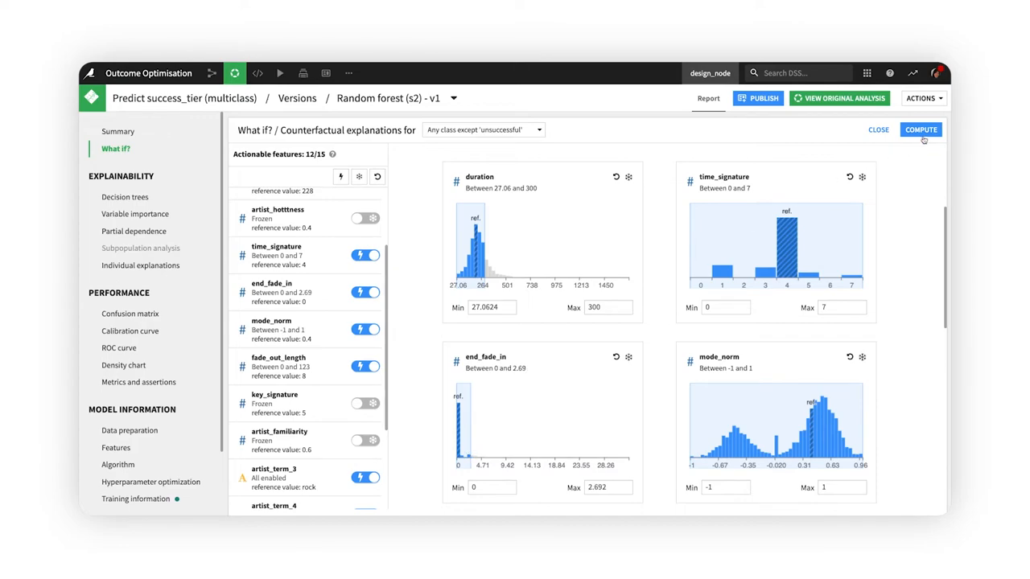
Compute counterfactual songs predicted successful, plausibility from 95% down to 10%, and review the table.
{"action": "left_click", "coordinate": [920, 129]}
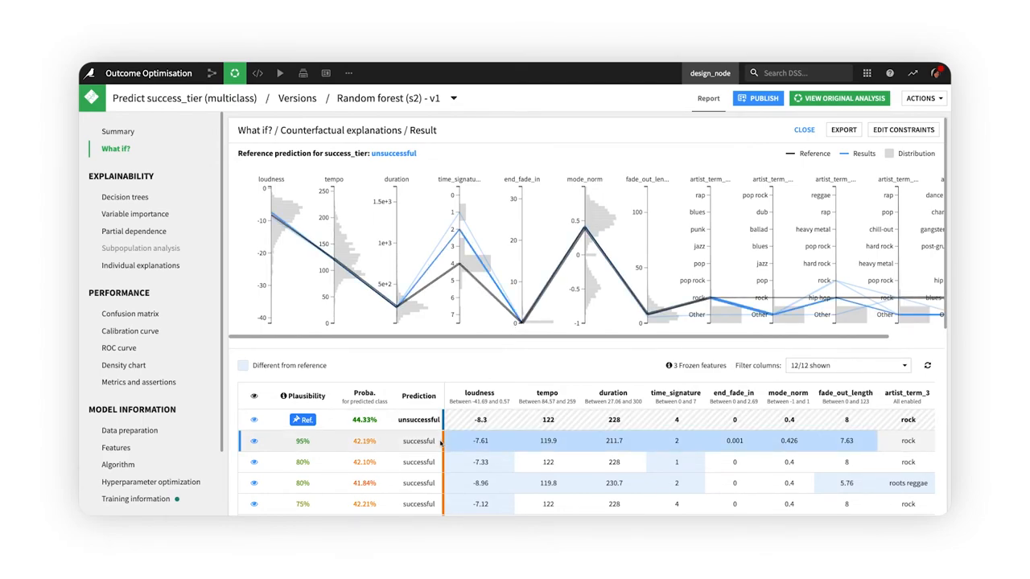
{"action": "scroll", "scroll_direction": "down", "scroll_amount": 3}
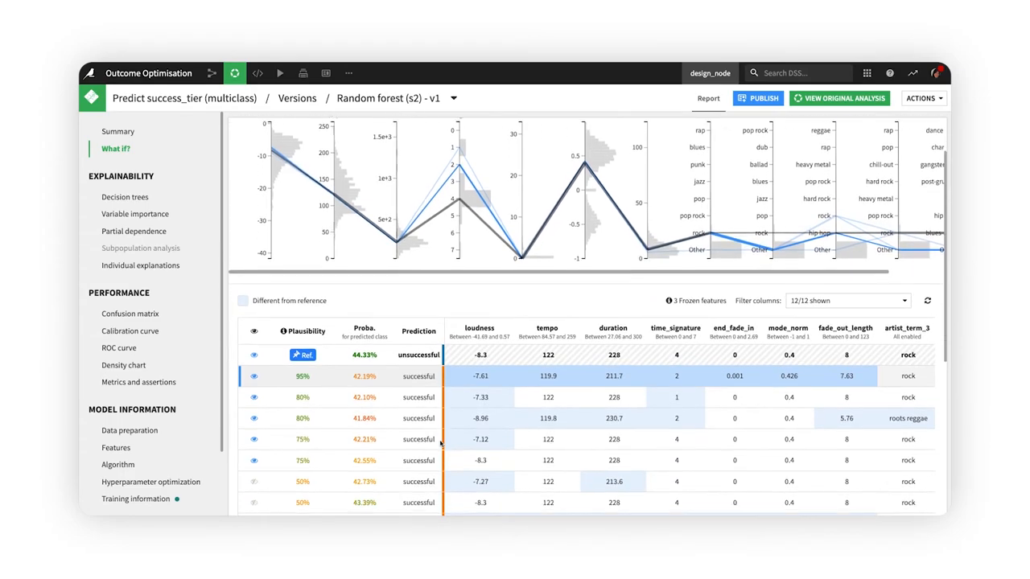
{"action": "scroll", "scroll_direction": "down", "scroll_amount": 3}
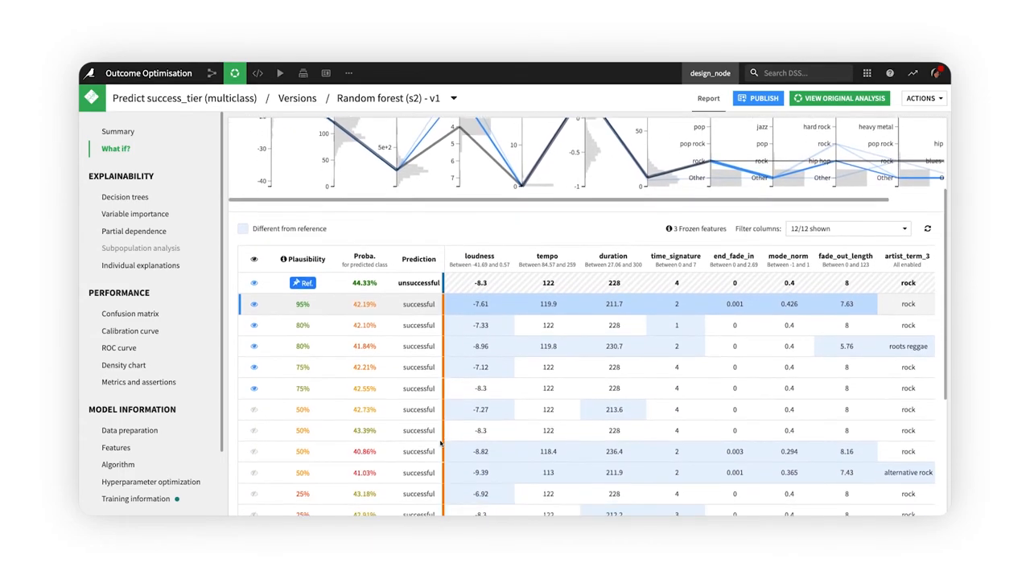
{"action": "scroll", "scroll_direction": "down", "scroll_amount": 3}
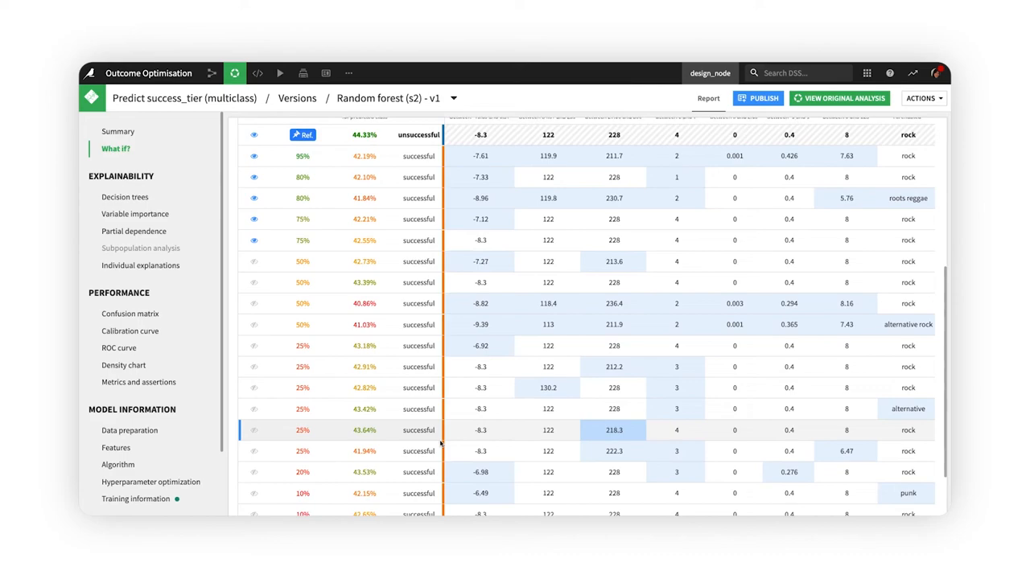
{"action": "scroll", "scroll_direction": "down", "scroll_amount": 3}
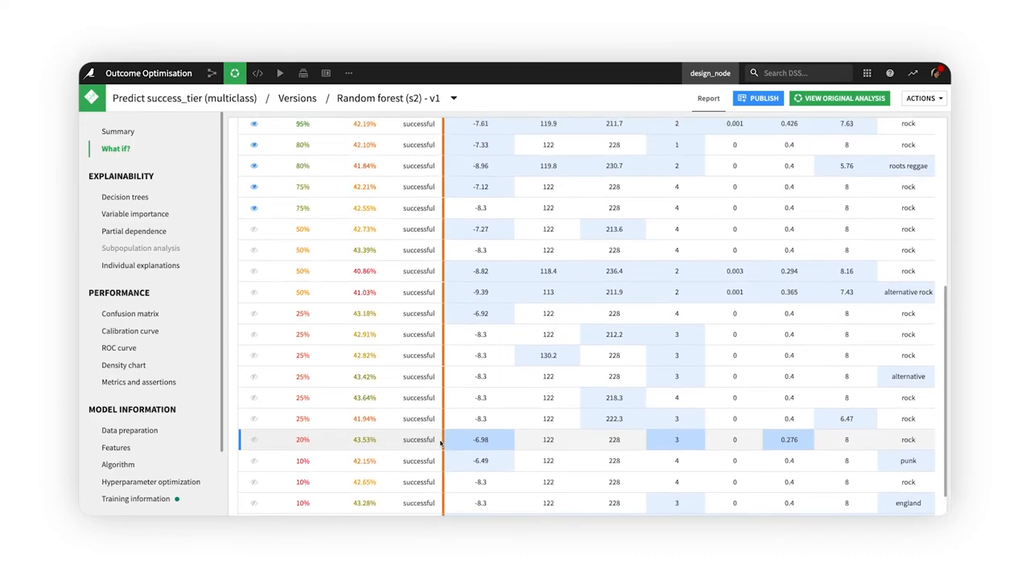